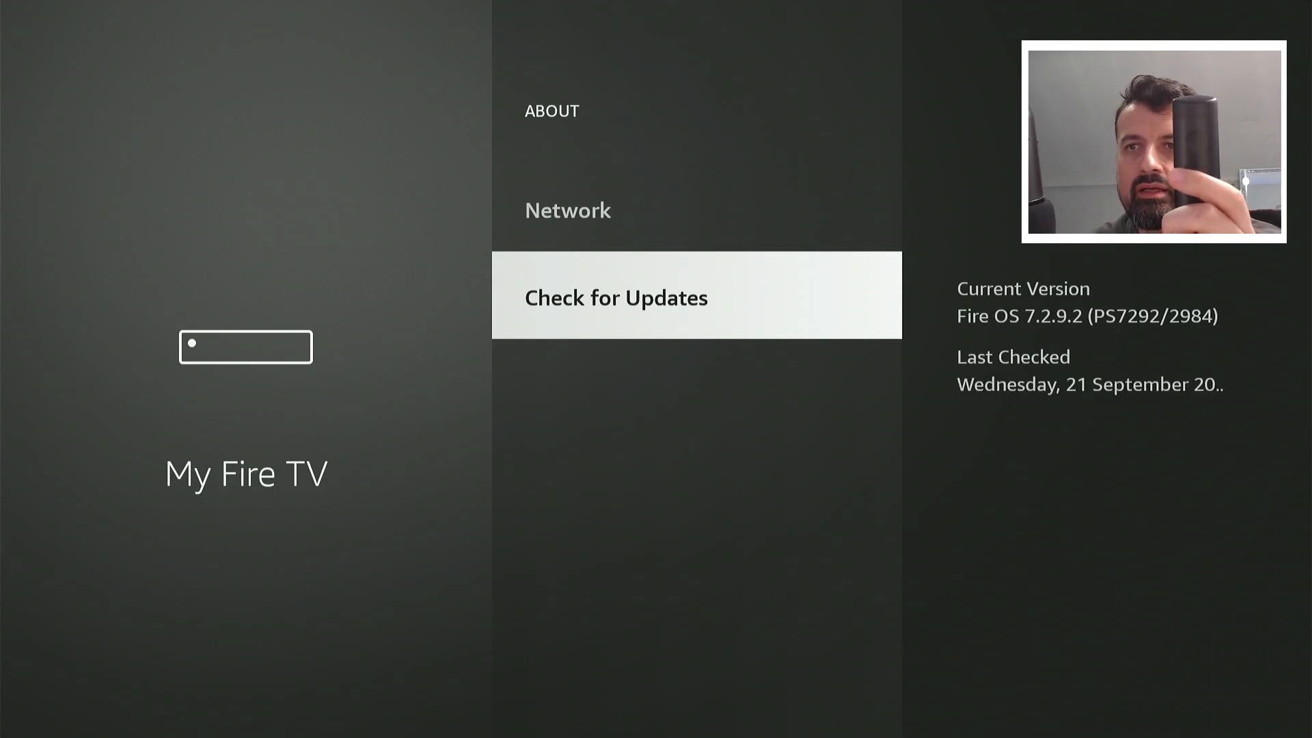
Exit the About screen to the custom home and browse down past weather, Streaming and Applications rows.
key("home")
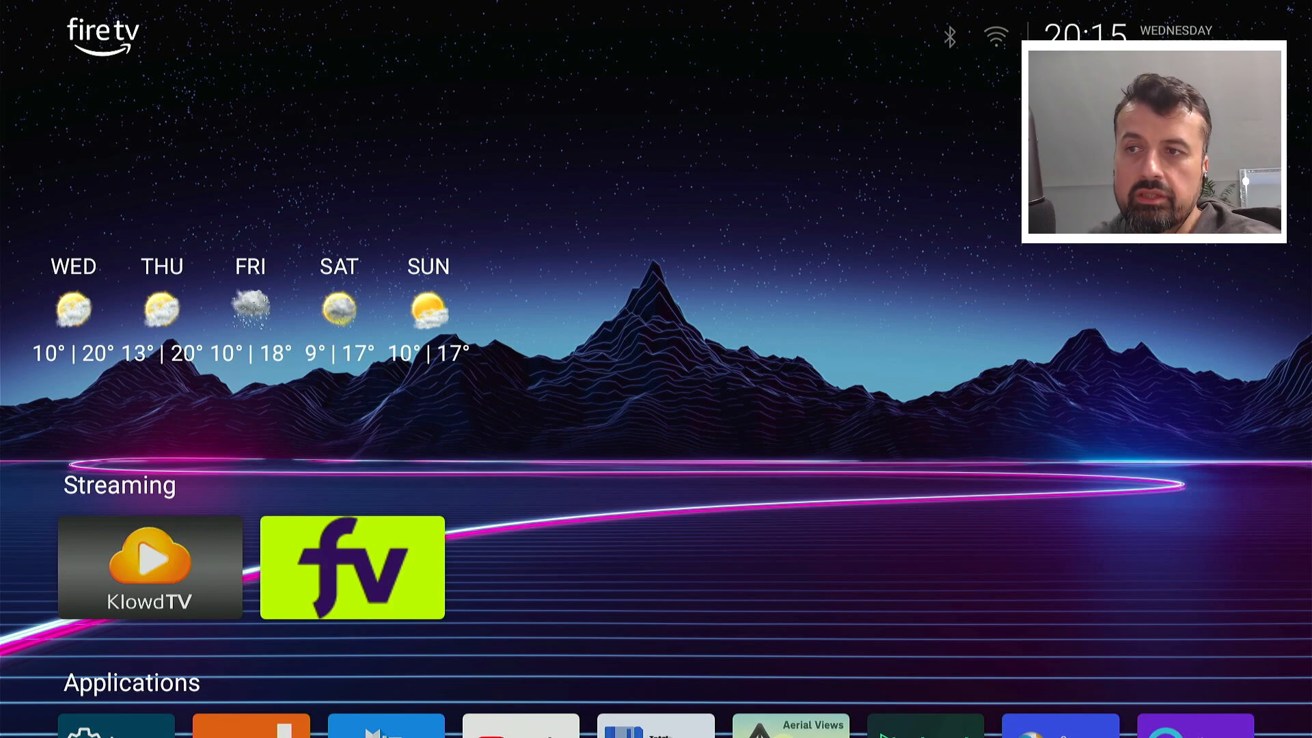
scroll("down", 3)
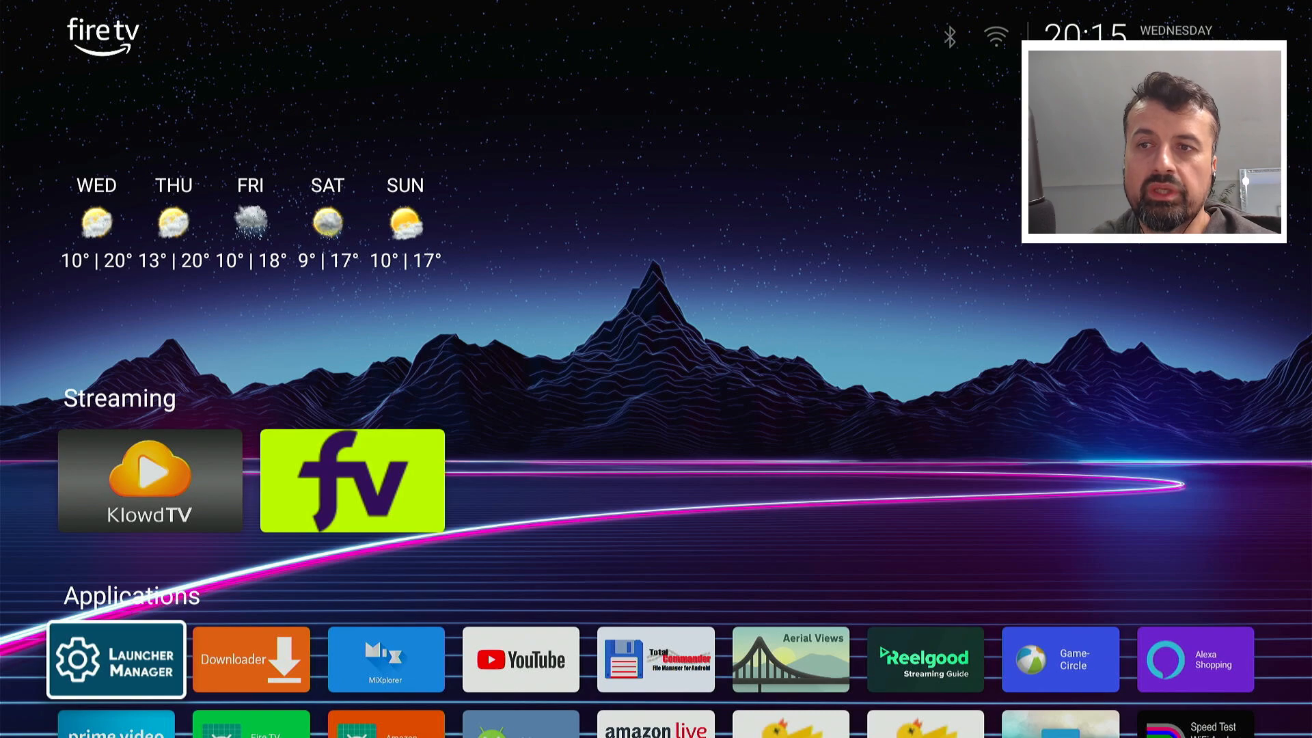
scroll("down", 3)
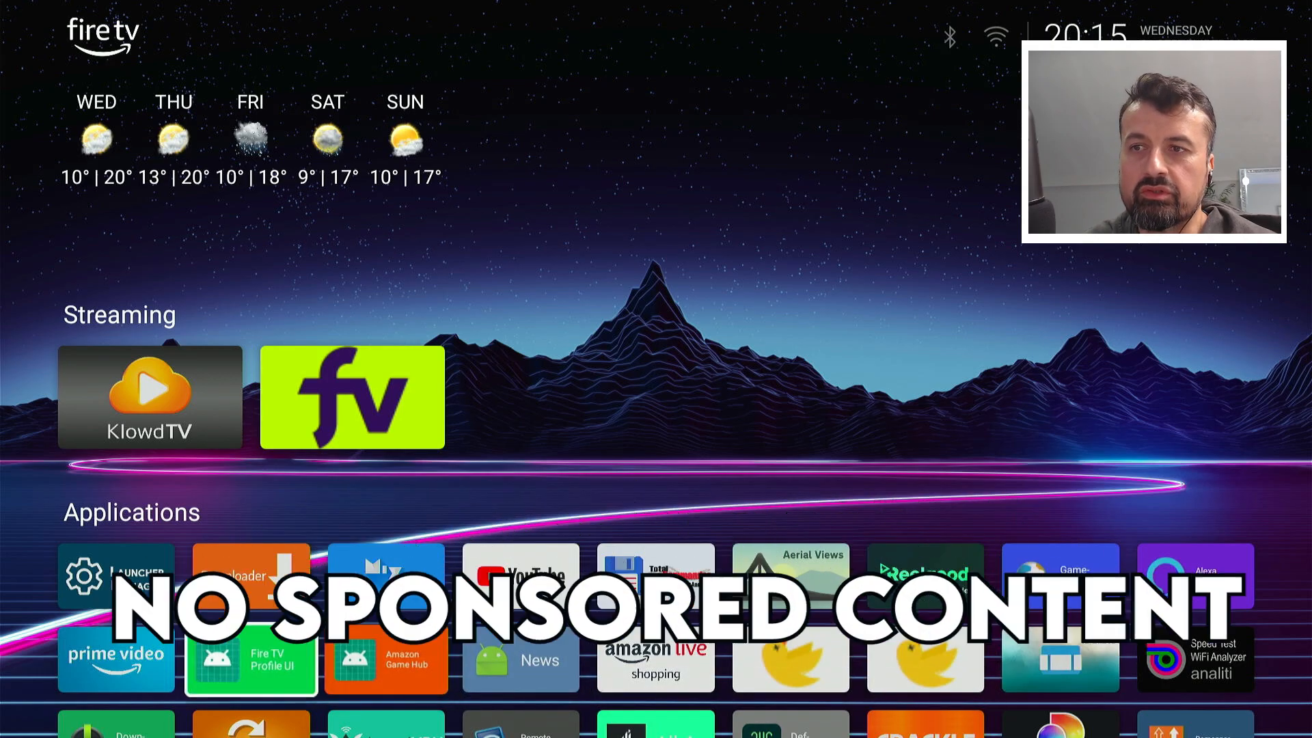
scroll("down", 3)
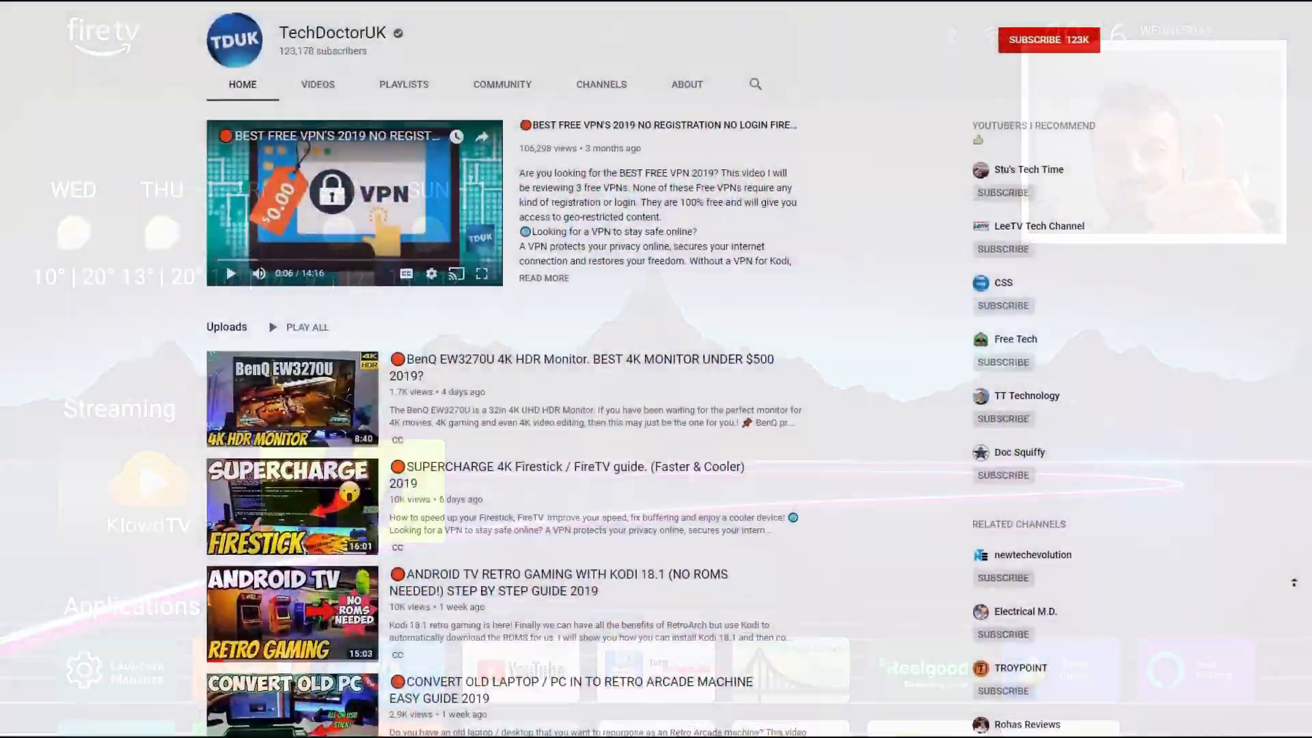
Subscribe to TechDoctorUK via the red SUBSCRIBE button on the channel page.
scroll("down", 3)
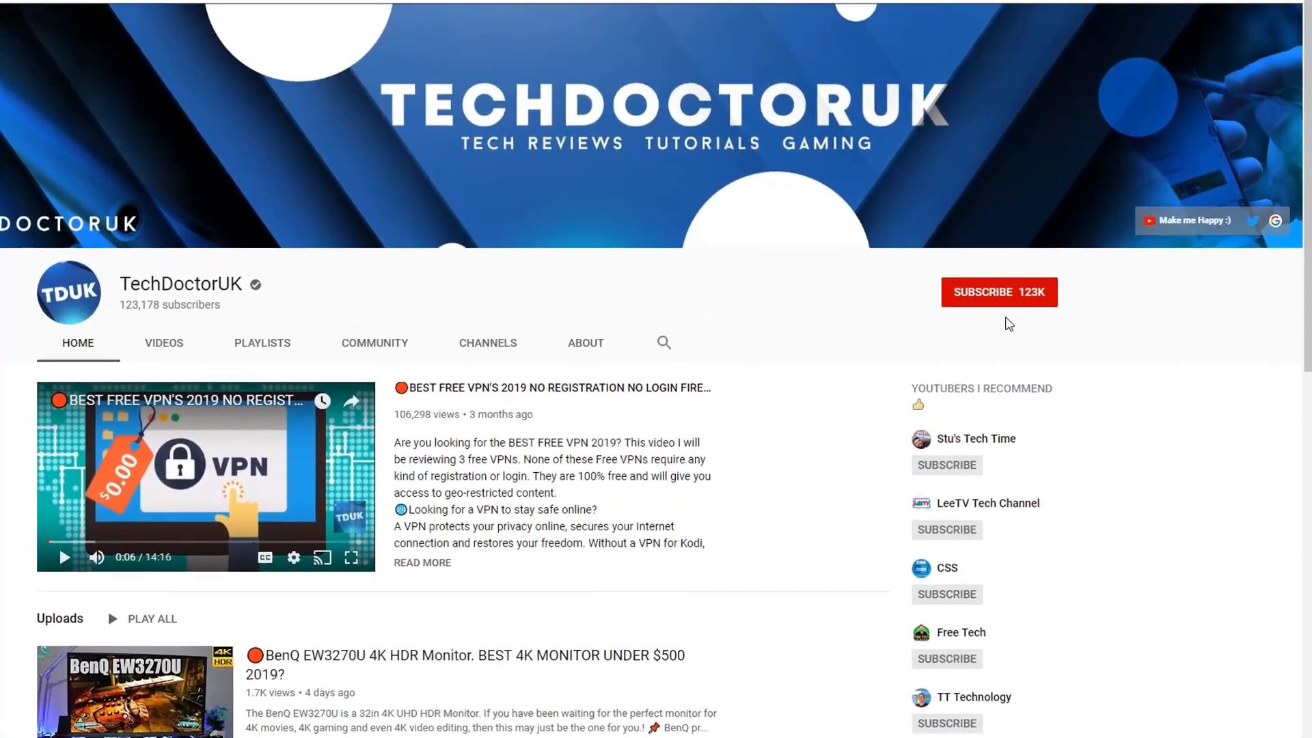
left_click(999, 292)
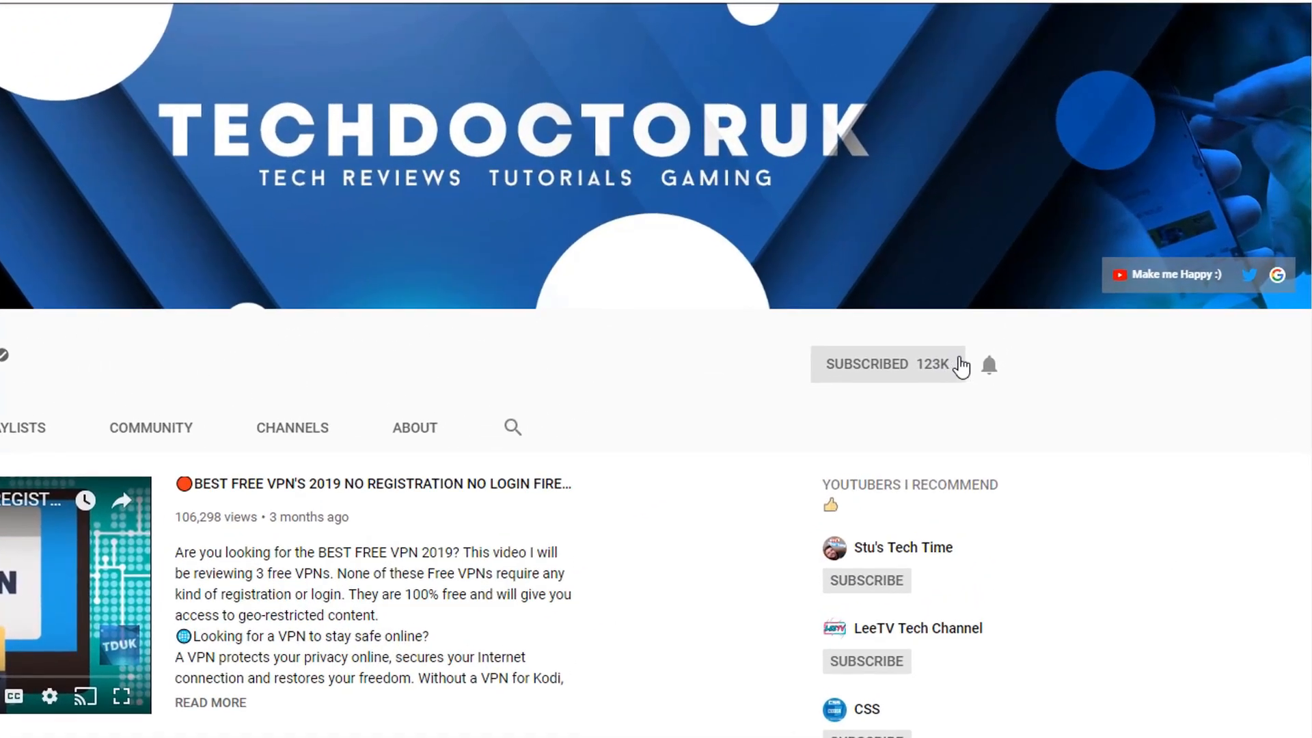
scroll("down", 3)
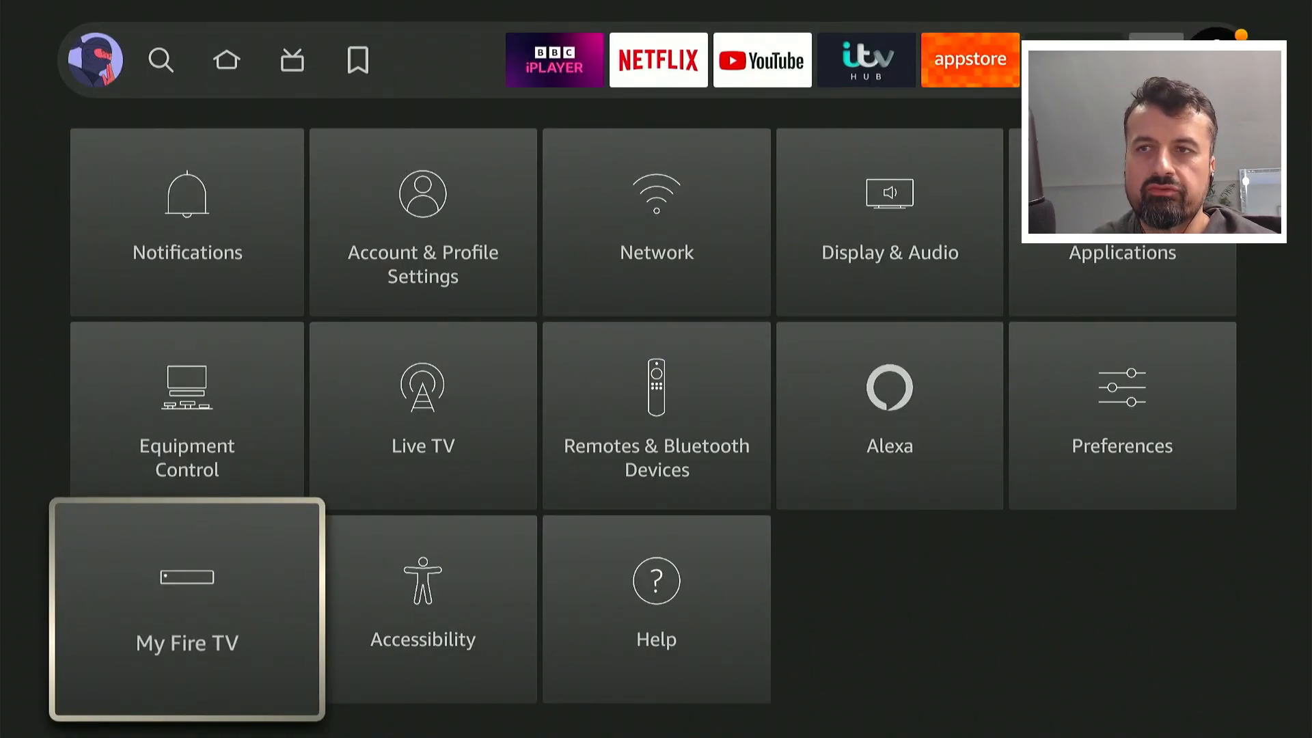
Confirm ADB Debugging is ON in My Fire TV's Developer Options, then return to Settings.
left_click(187, 608)
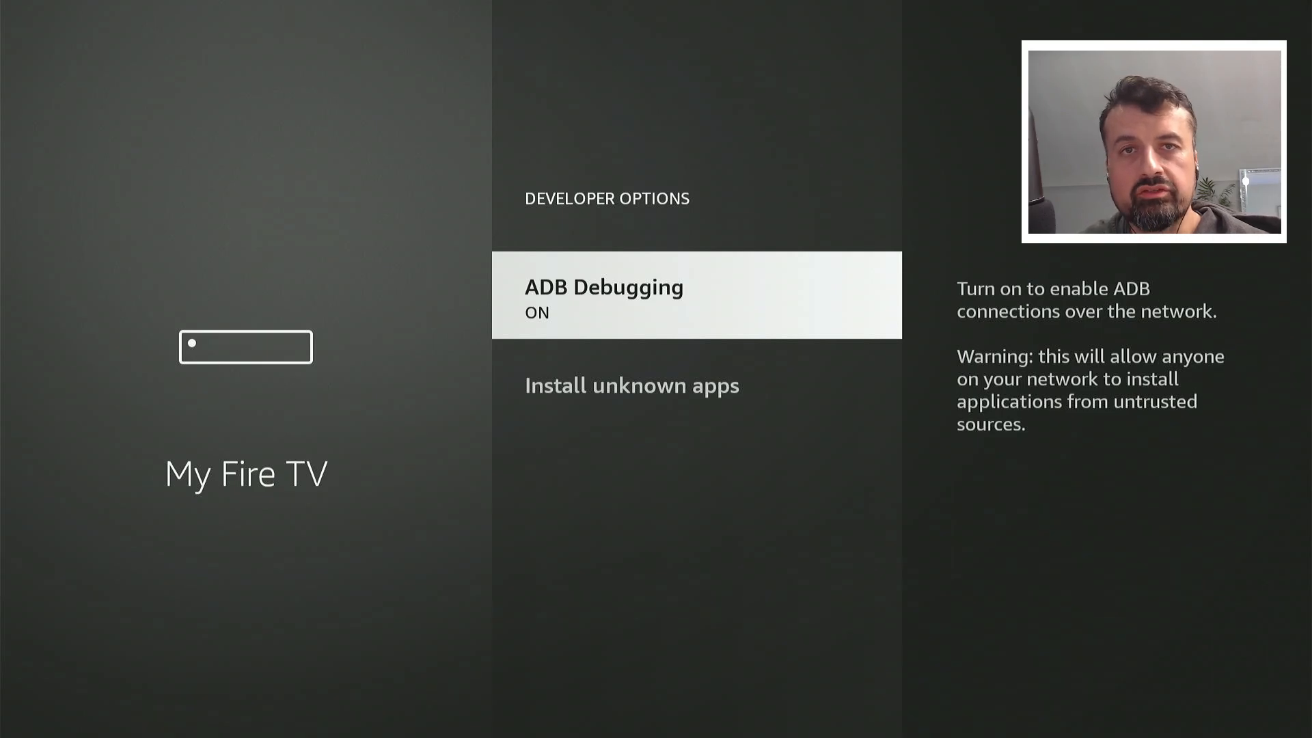
key("Back")
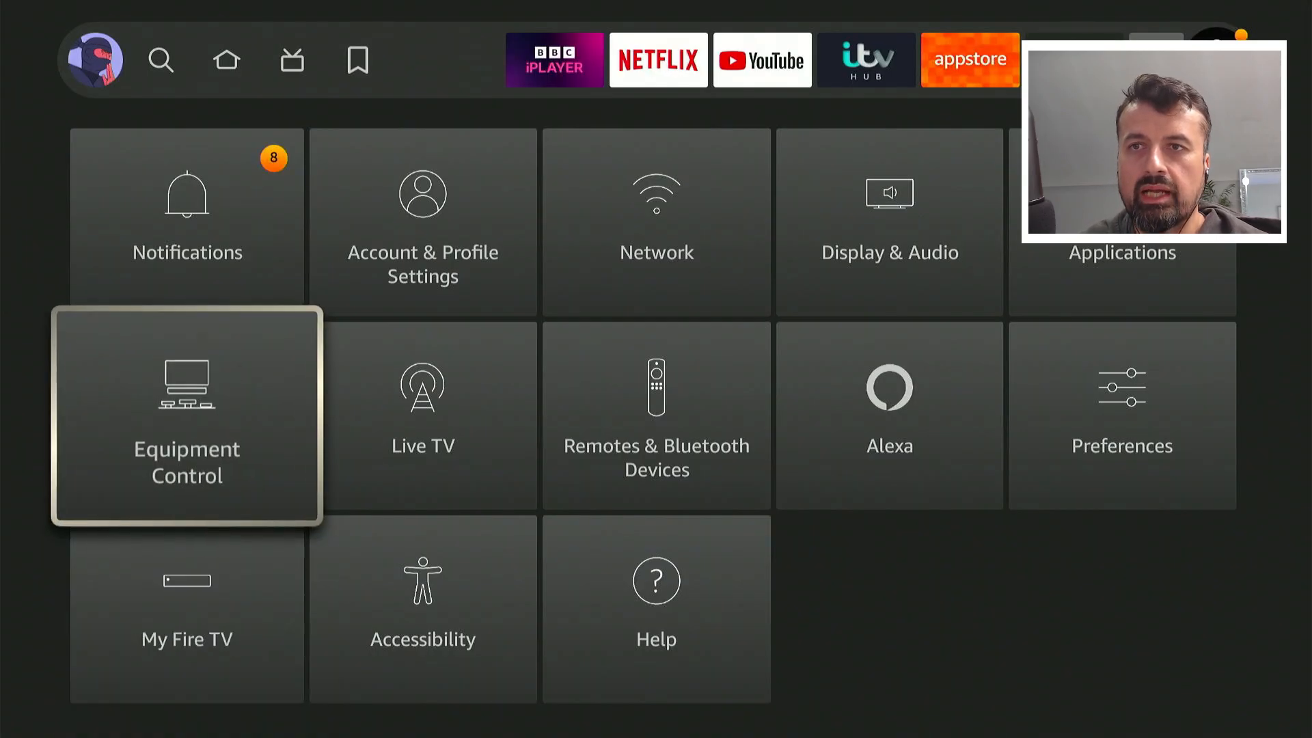
Go to Applications settings and highlight Manage Installed Applications, showing 711 MB of 5.34 GB free.
left_click(1124, 251)
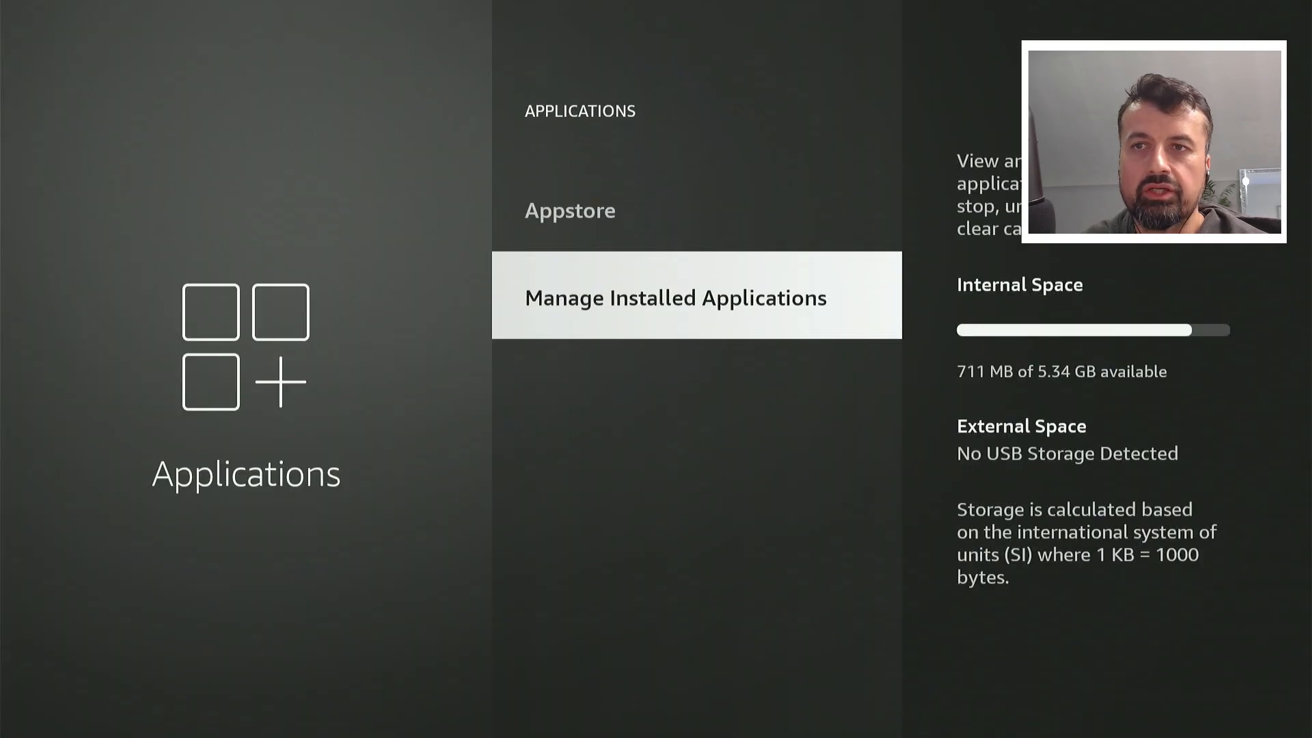
left_click(674, 298)
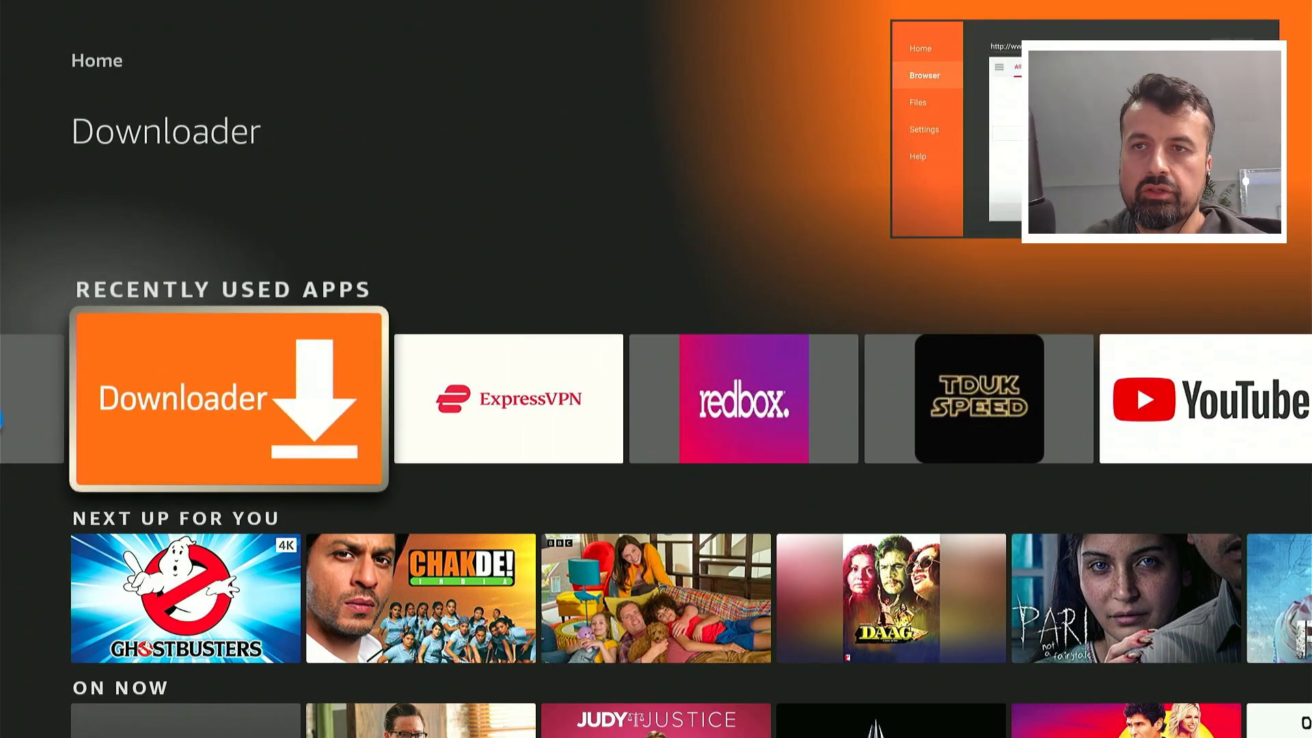
Launch Downloader and load the TechDoctorUK website from short code 53402.
left_click(228, 397)
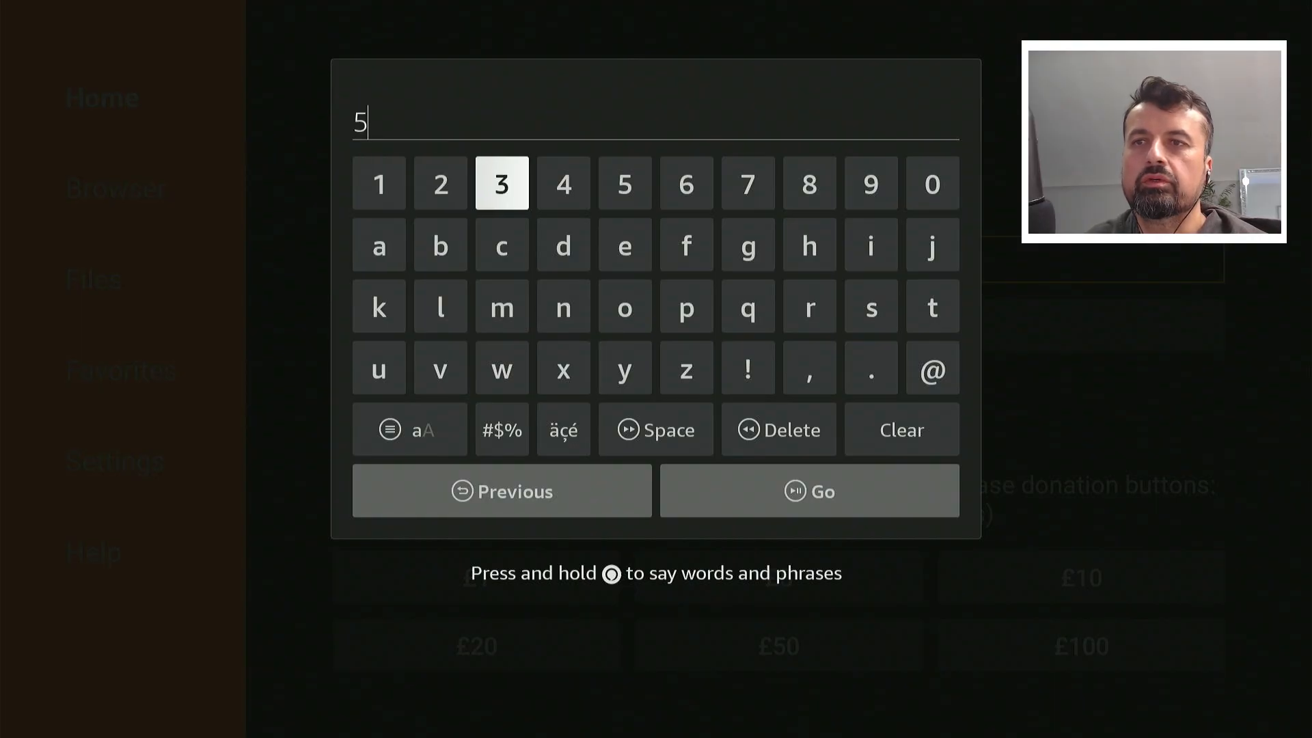
left_click(932, 183)
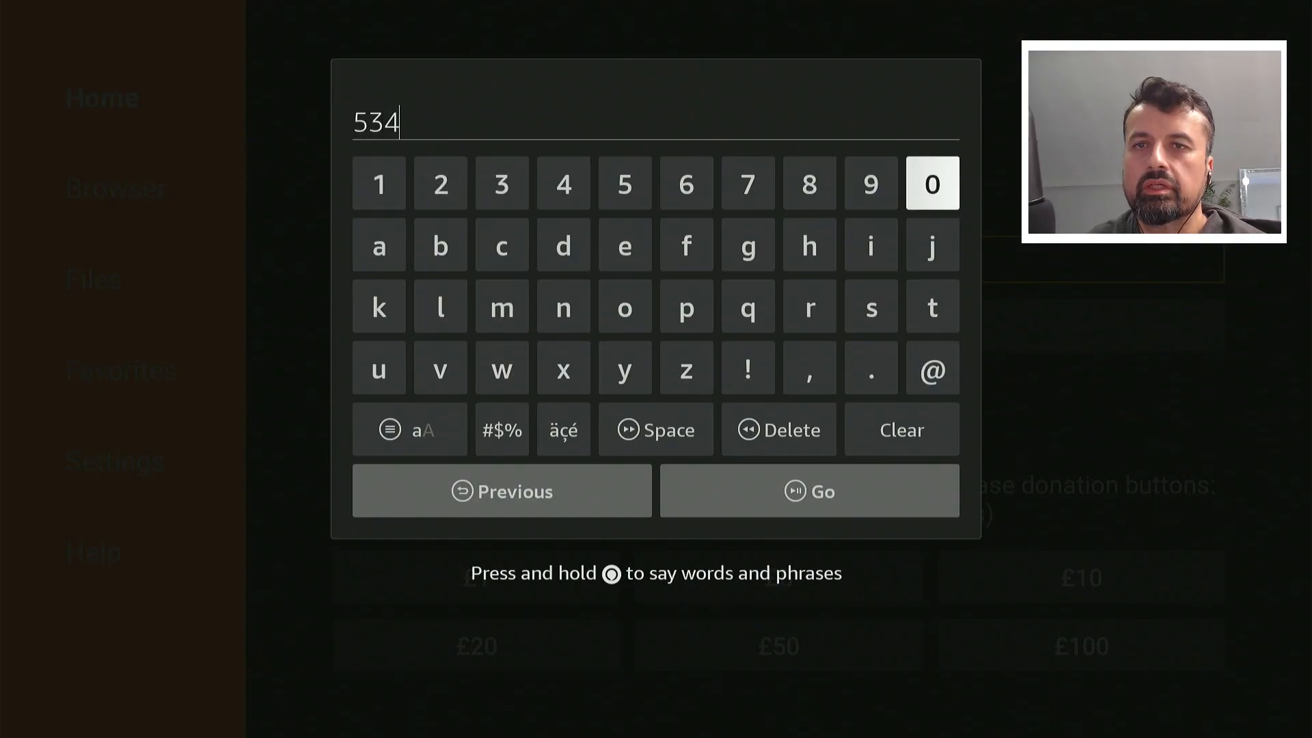
left_click(440, 183)
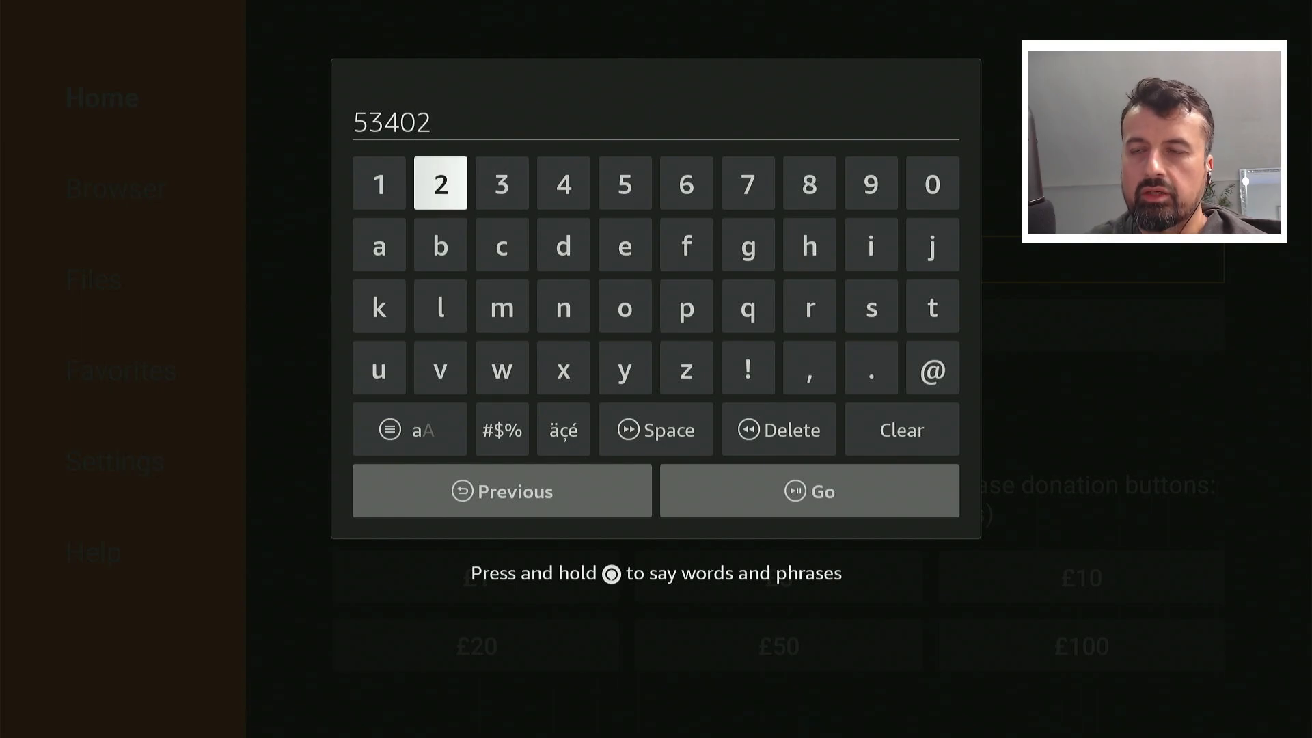
left_click(808, 490)
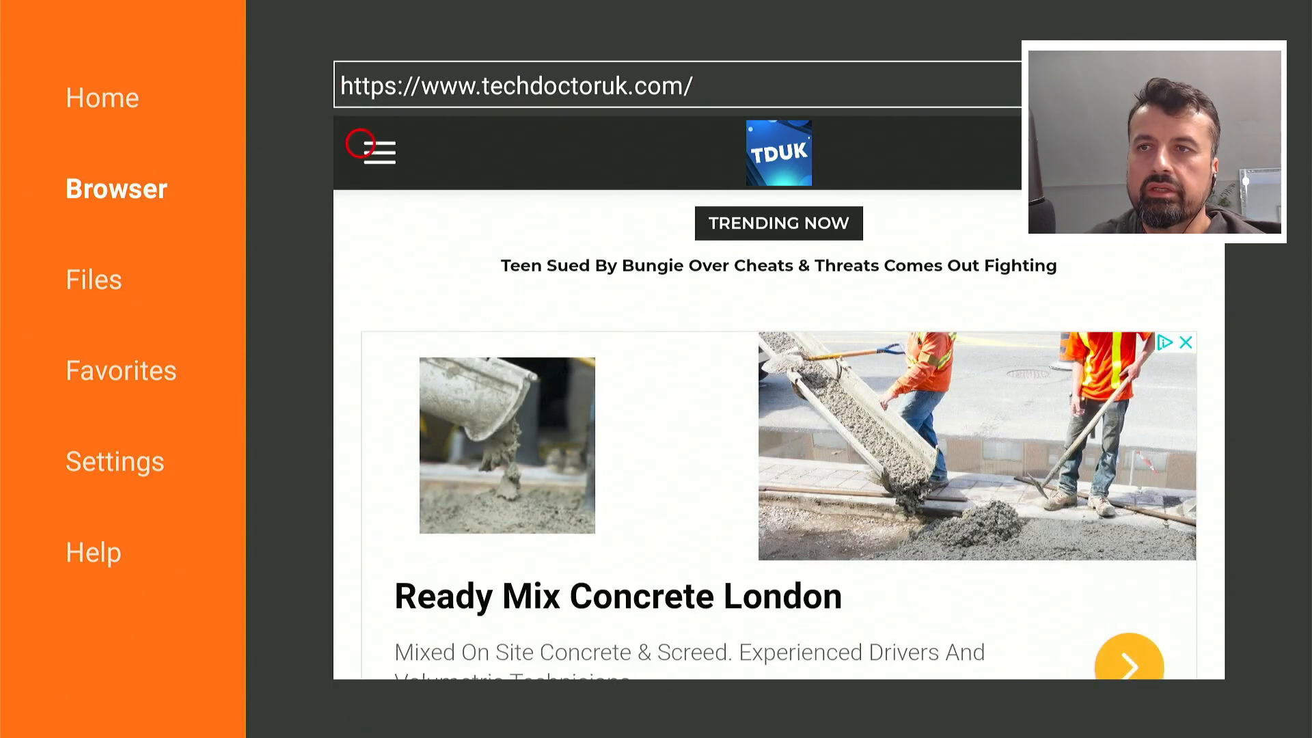
Bring up techdoctoruk.com's navigation menu listing Tech News, Pincode, Downloads and Tutorials.
left_click(374, 151)
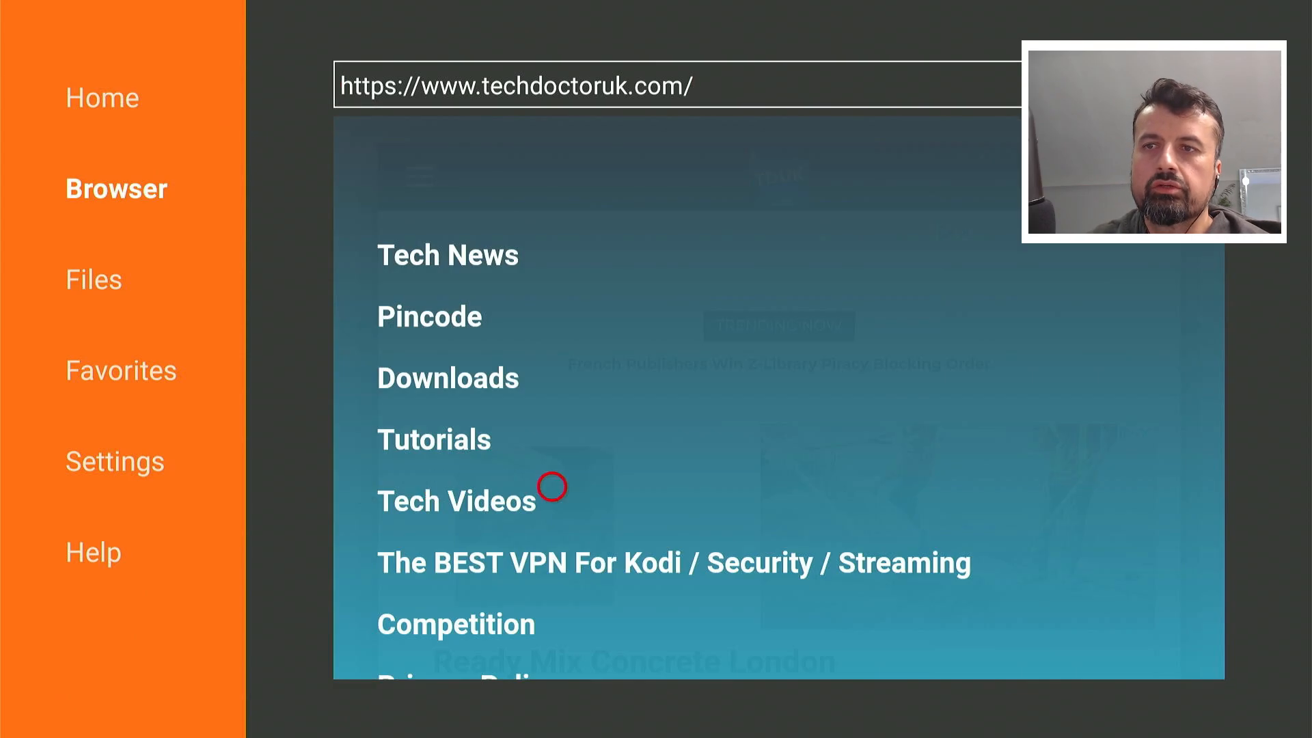
mouse_move(363, 447)
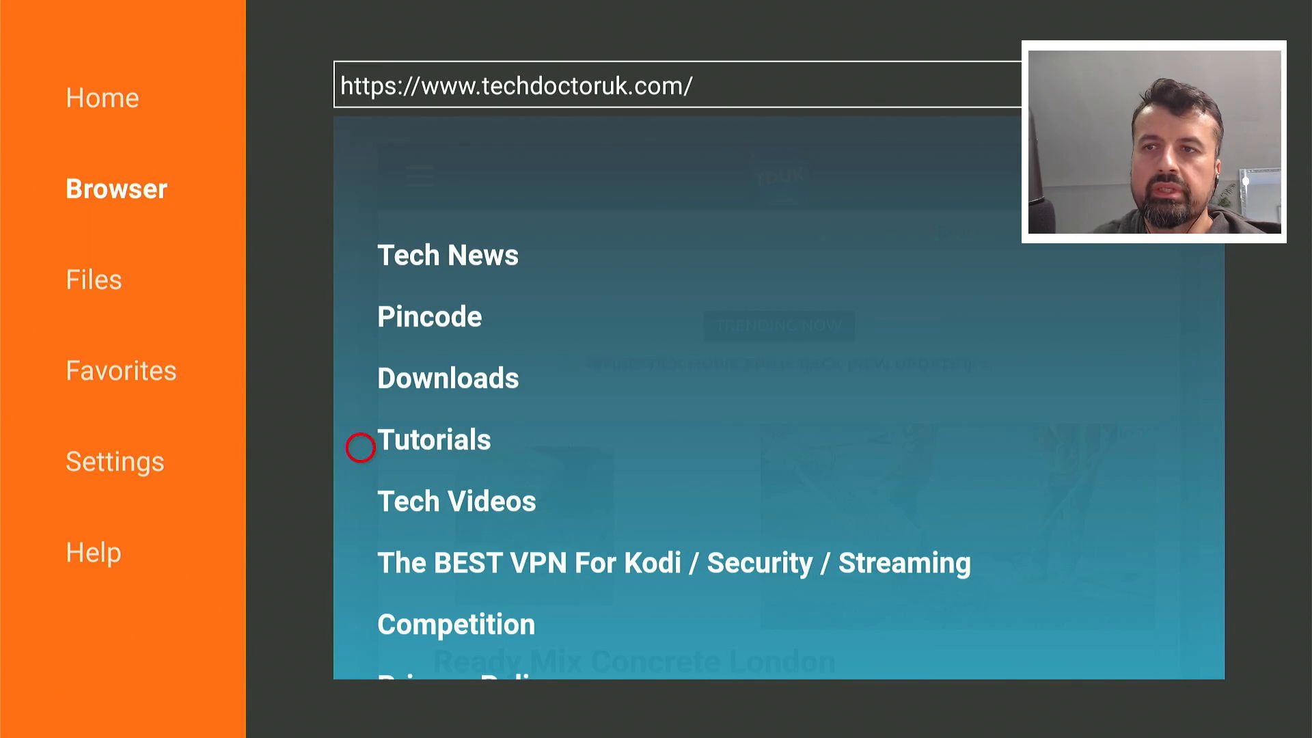
mouse_move(477, 448)
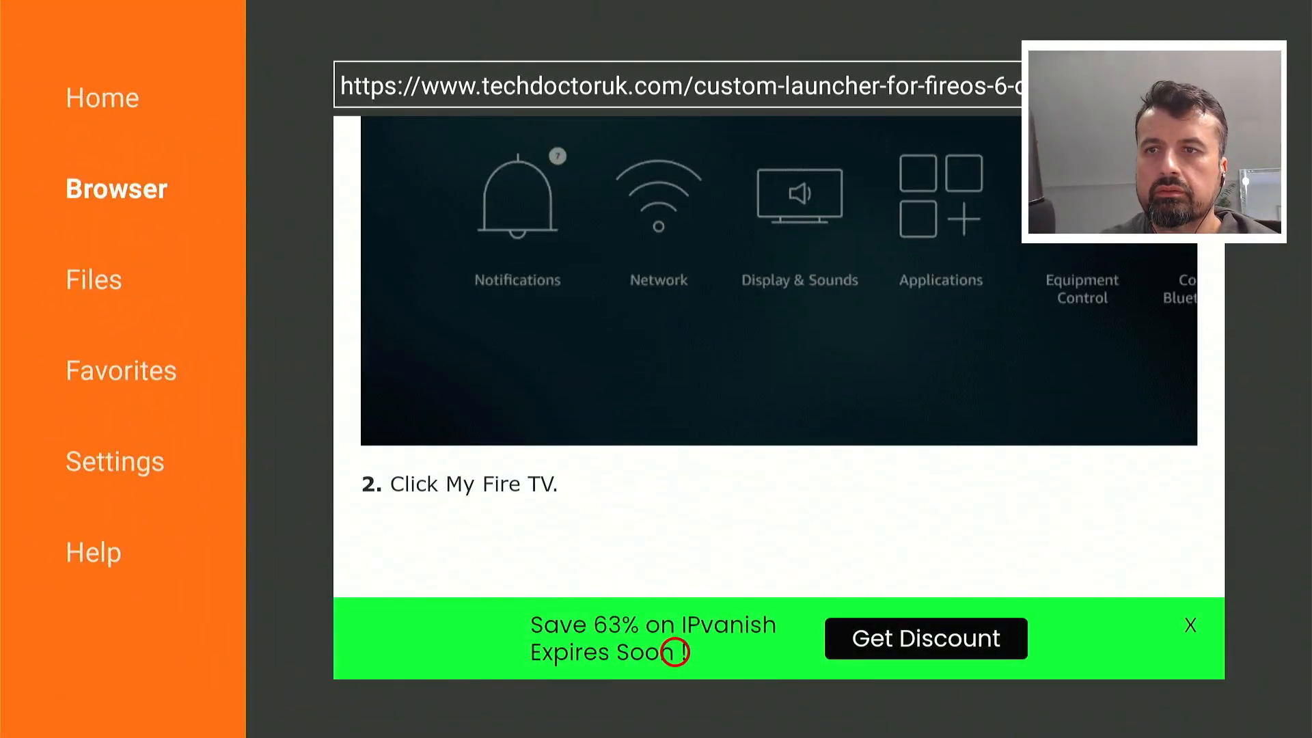
Scroll the guide past the Developer Options steps to the Remap Software heading with Netflix and Disney+ codes.
scroll("down", 3)
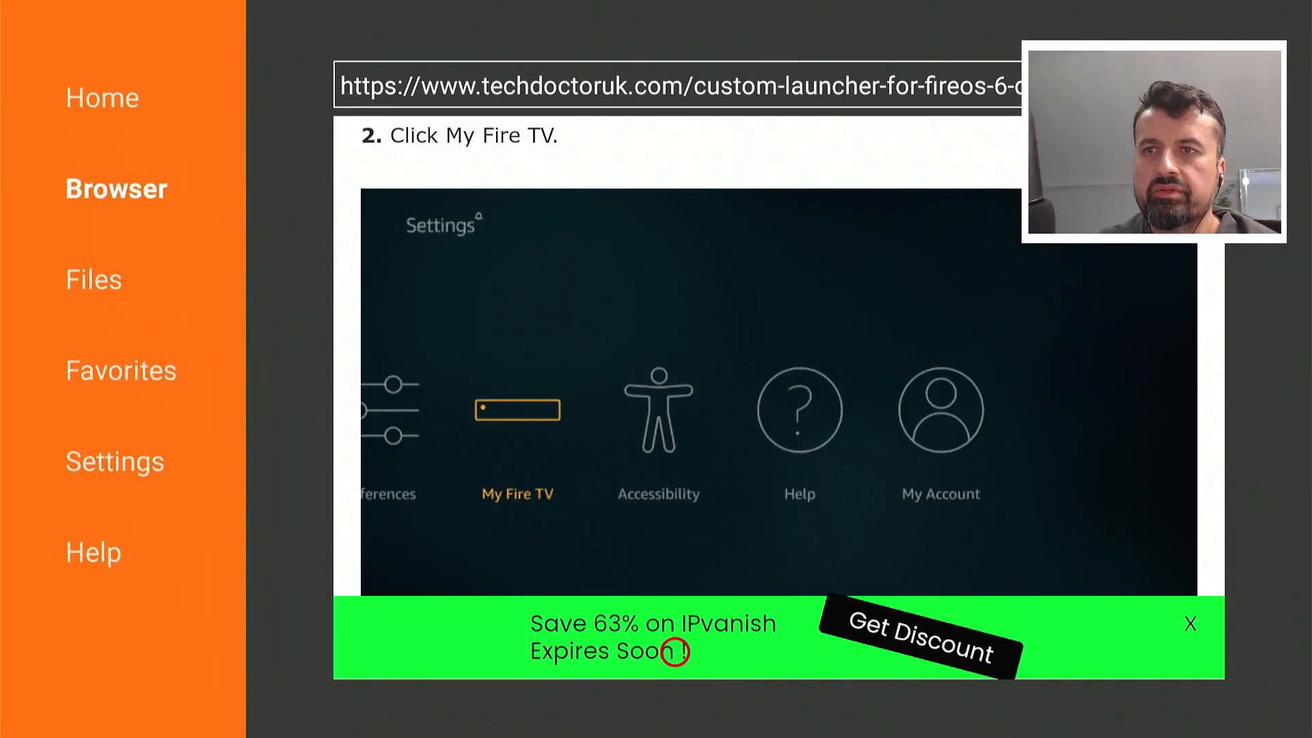
scroll("down", 3)
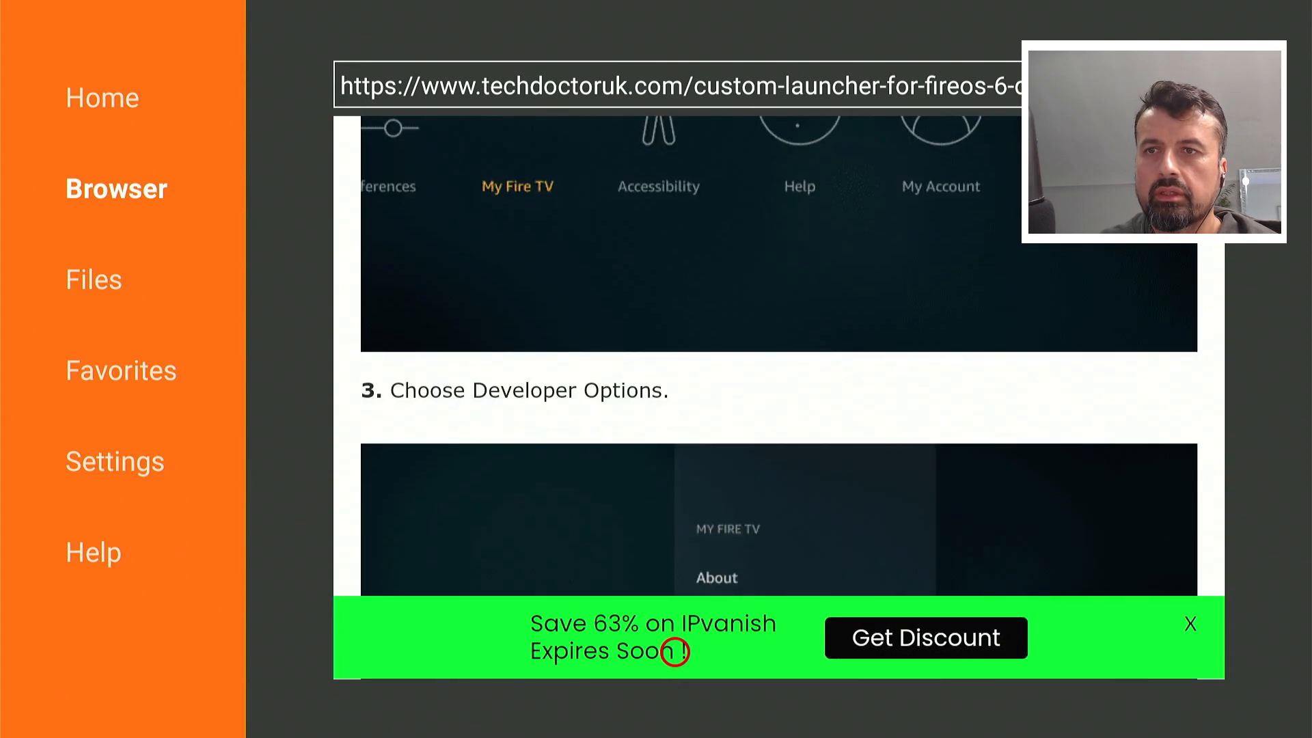
scroll("down", 3)
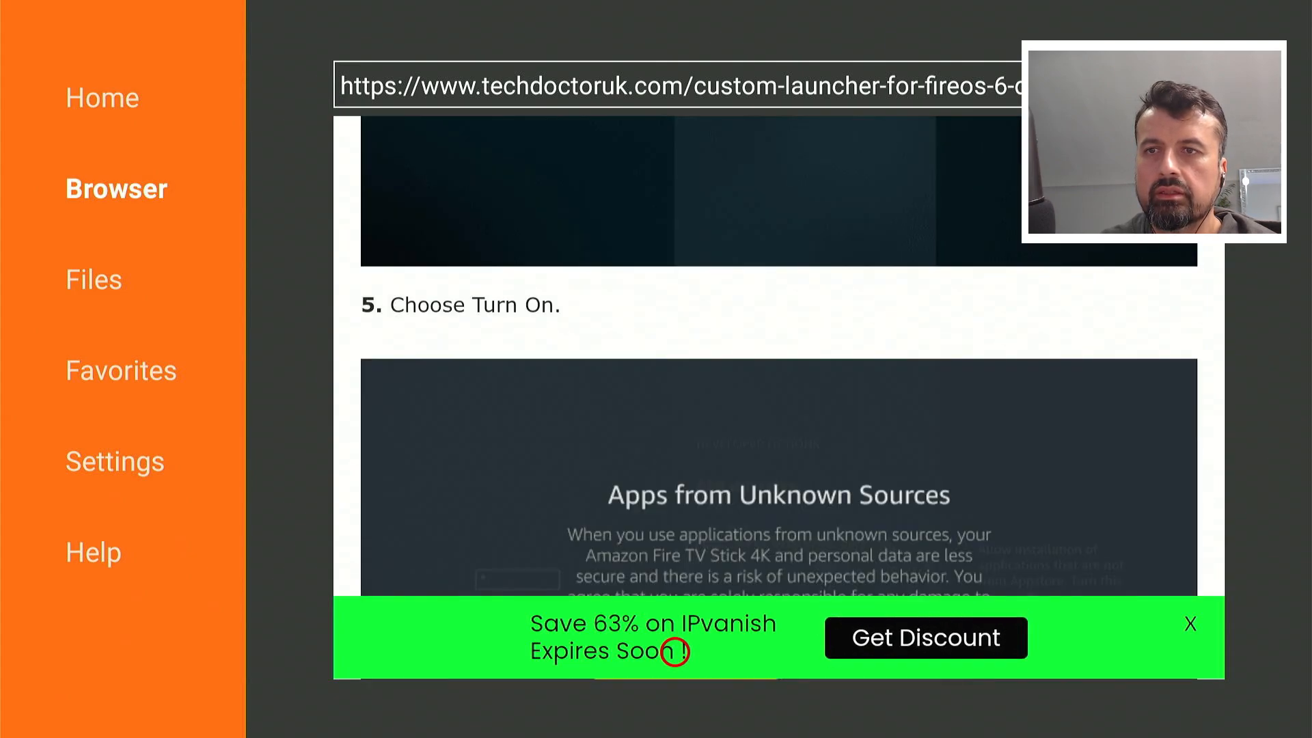
scroll("down", 3)
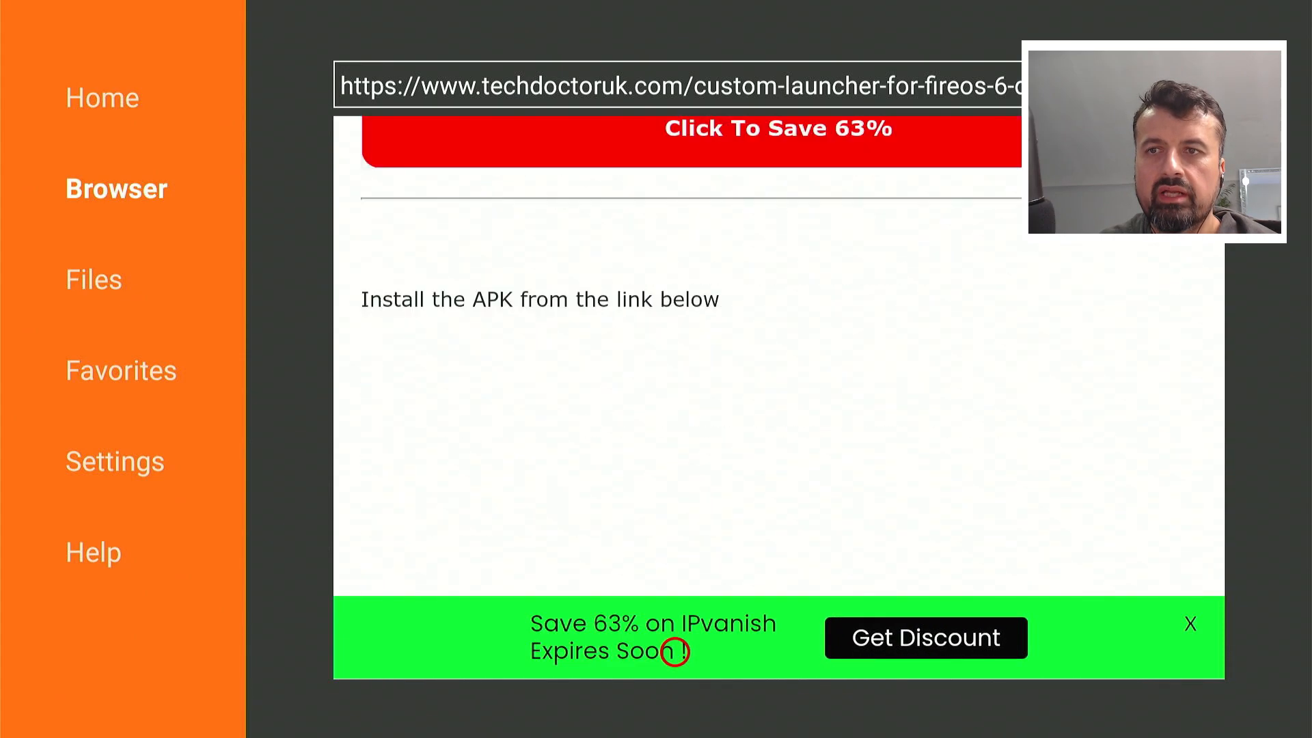
scroll("down", 3)
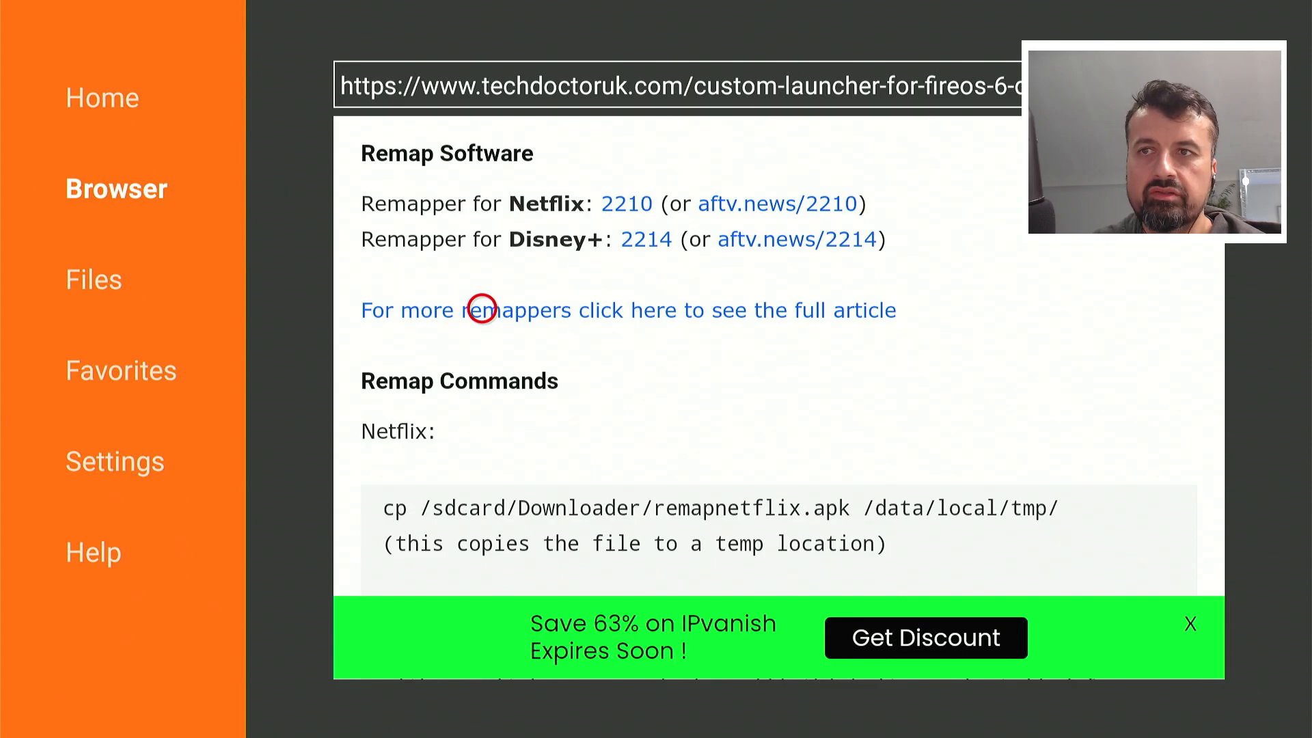
scroll("down", 3)
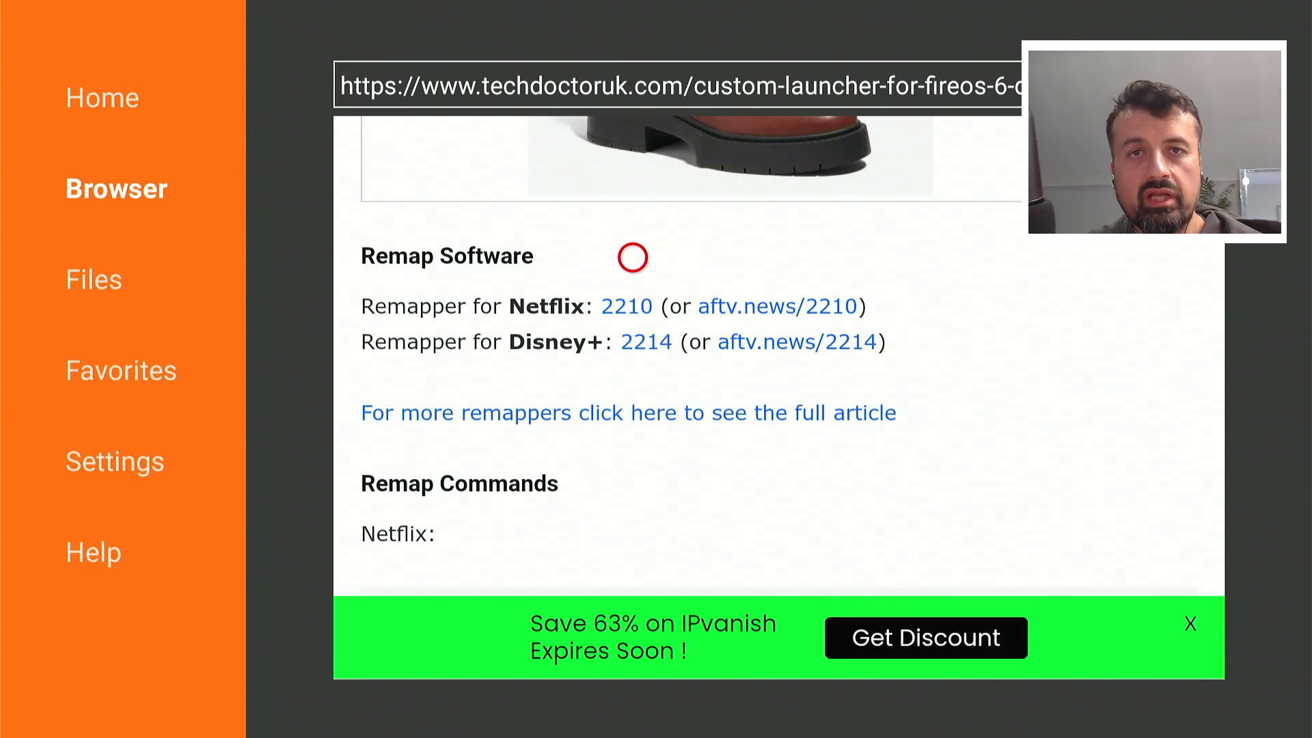
mouse_move(633, 411)
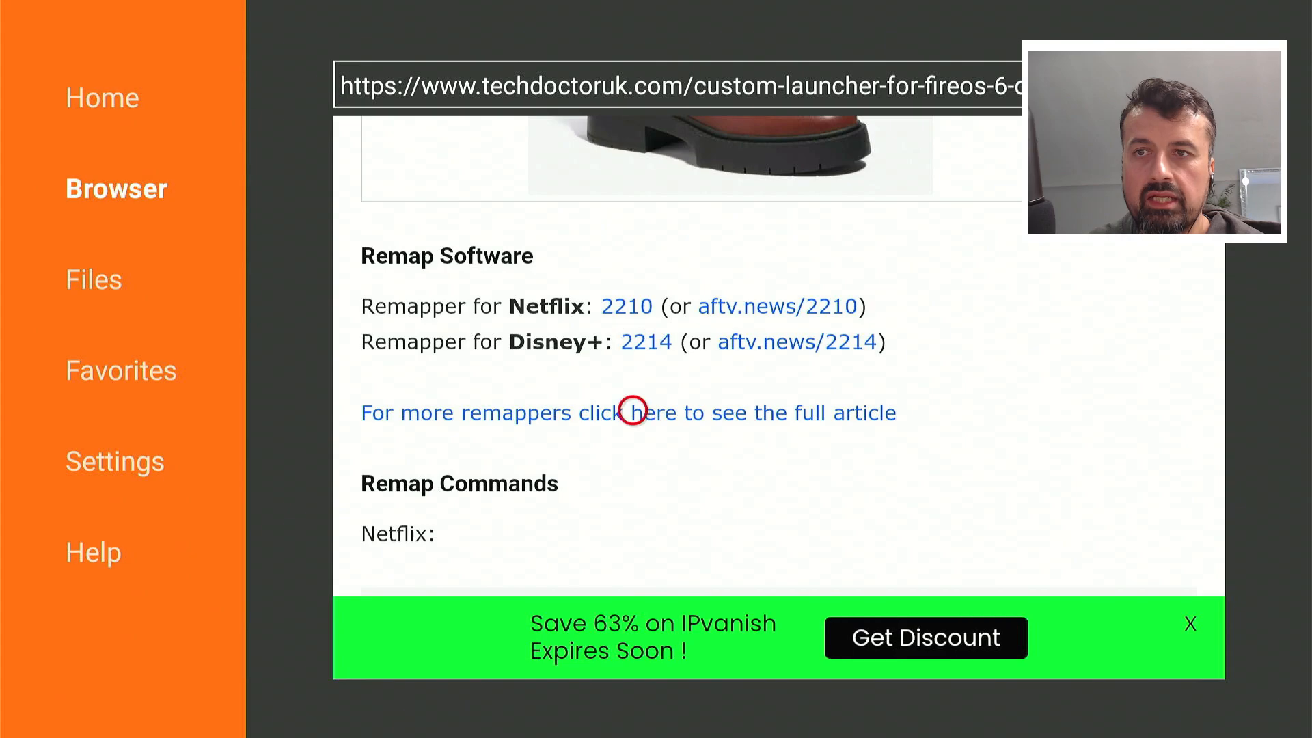
Load the full AFTVnews remapper article and scroll to its code list for Netflix, Hulu, Disney+ and others.
left_click(631, 412)
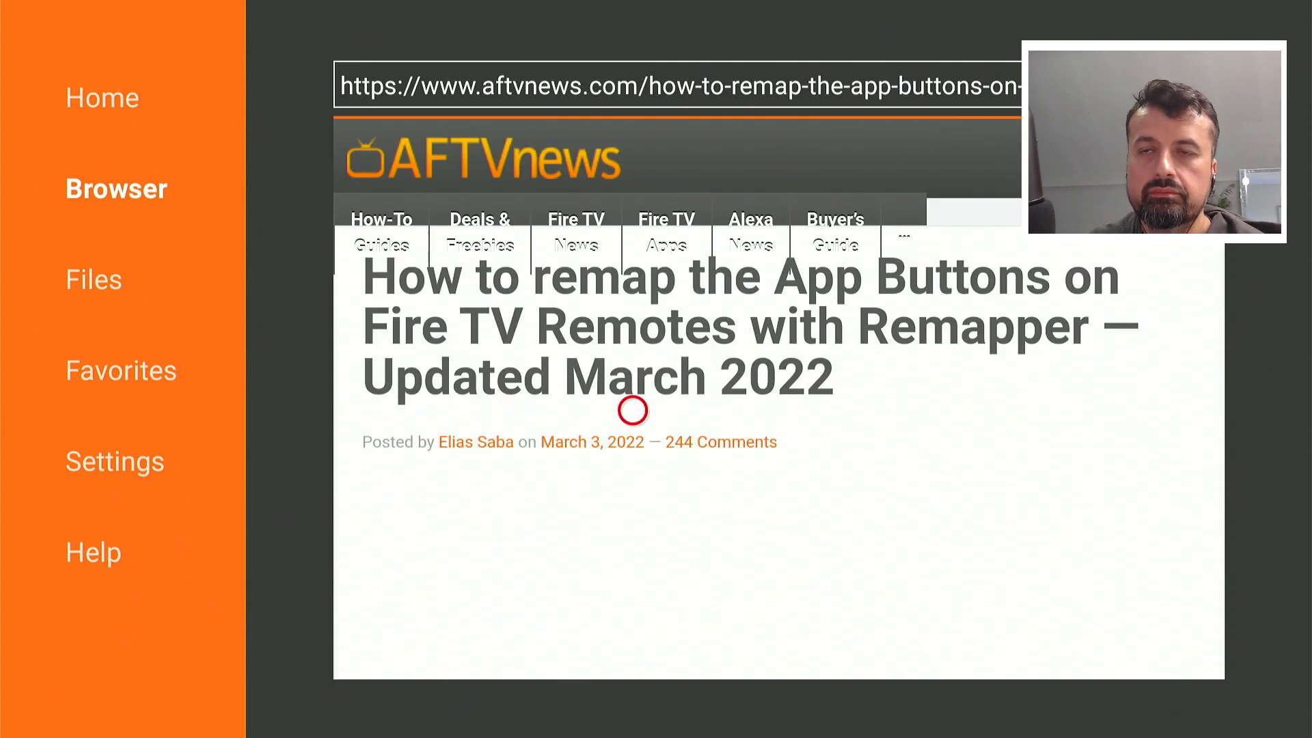
scroll("down", 3)
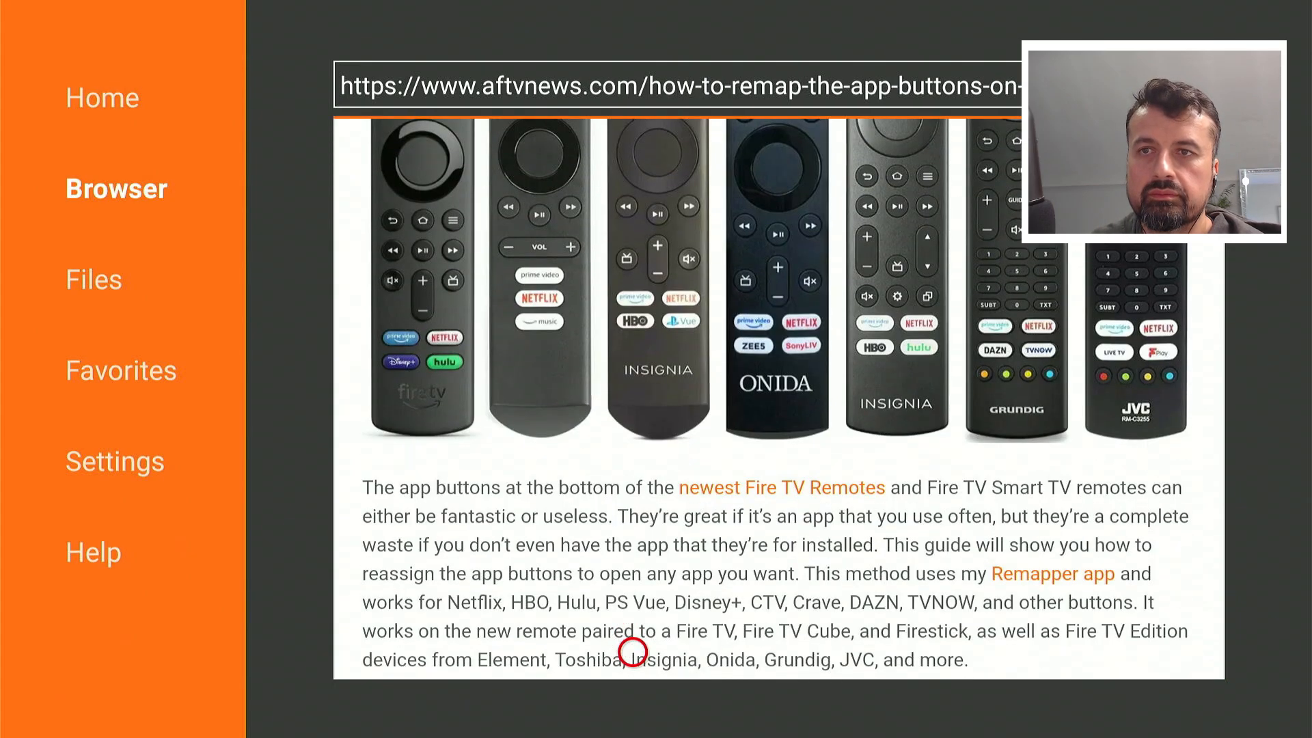
scroll("down", 3)
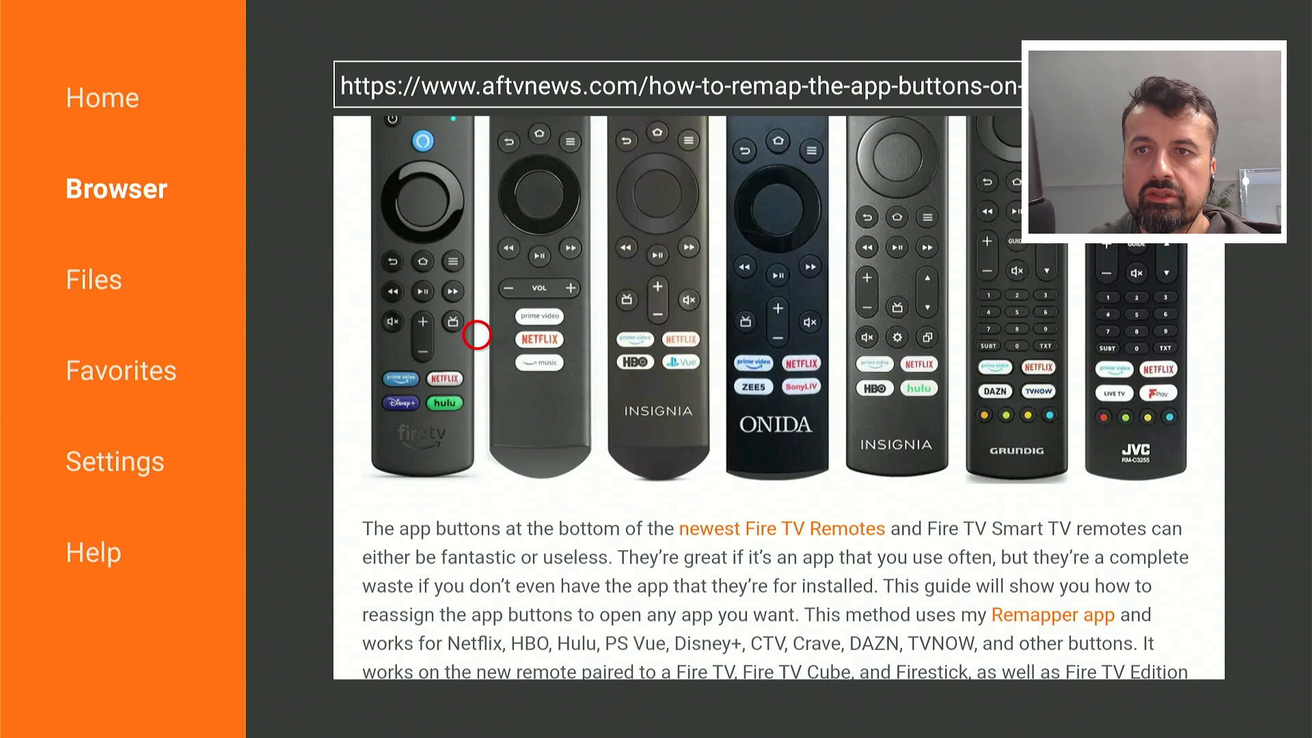
scroll("down", 3)
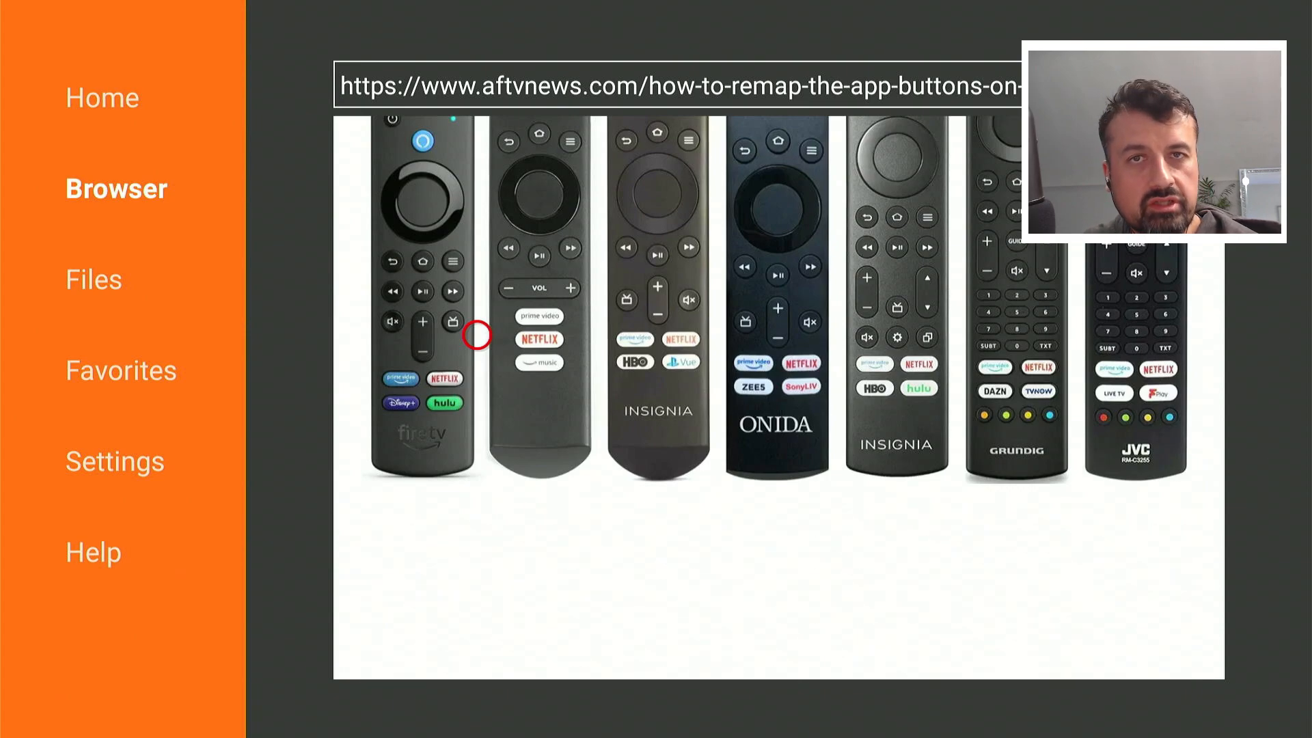
scroll("down", 3)
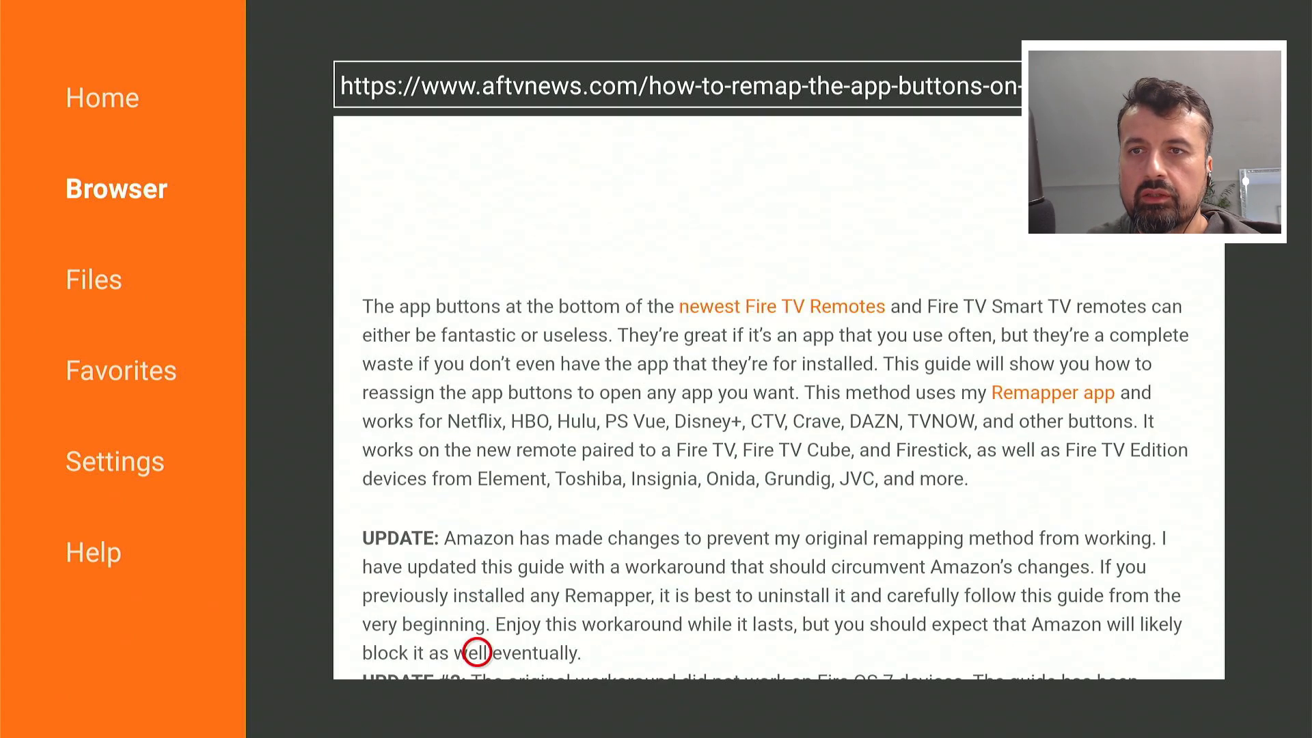
scroll("down", 3)
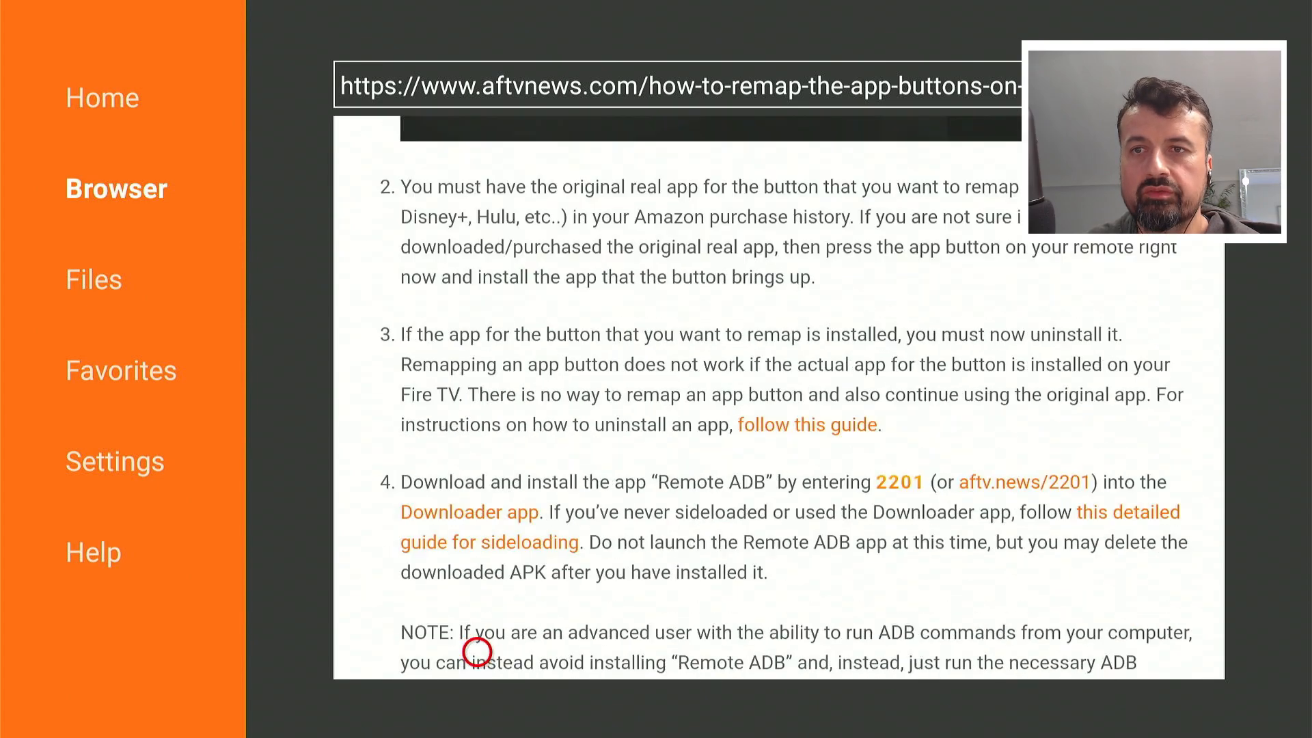
scroll("down", 3)
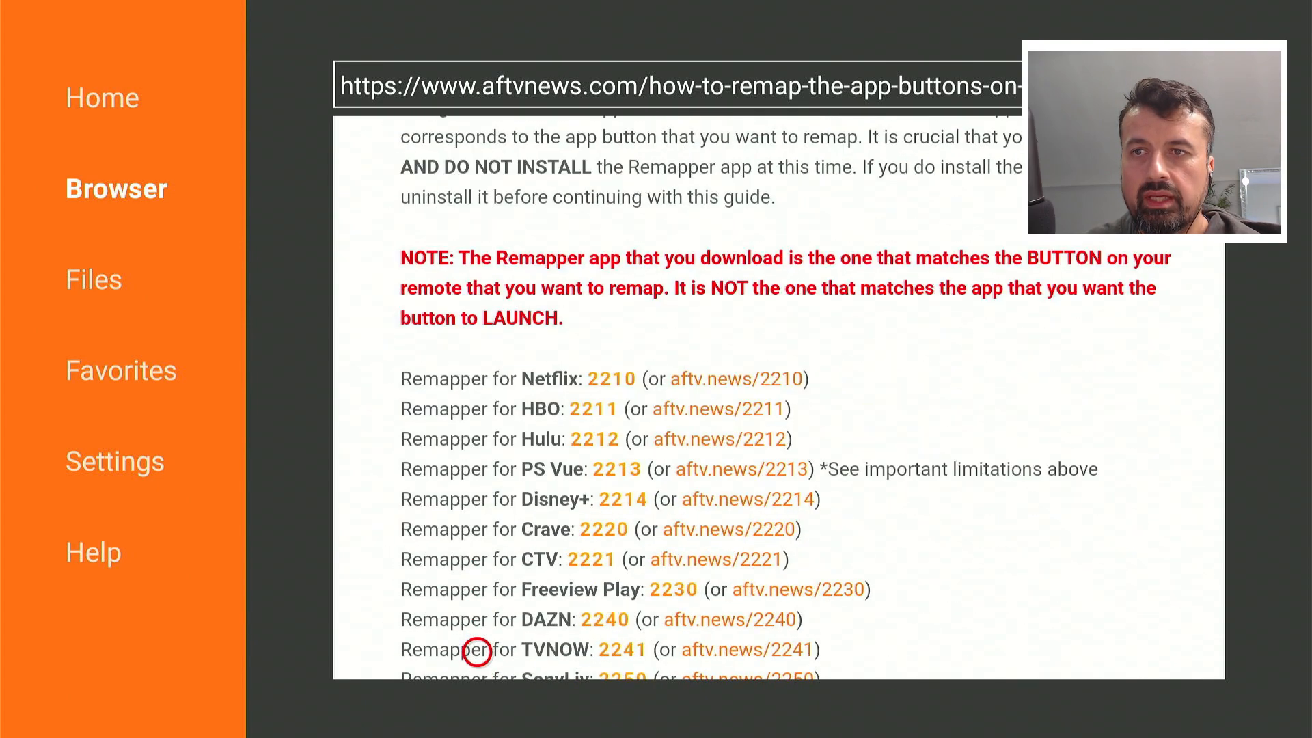
scroll("down", 3)
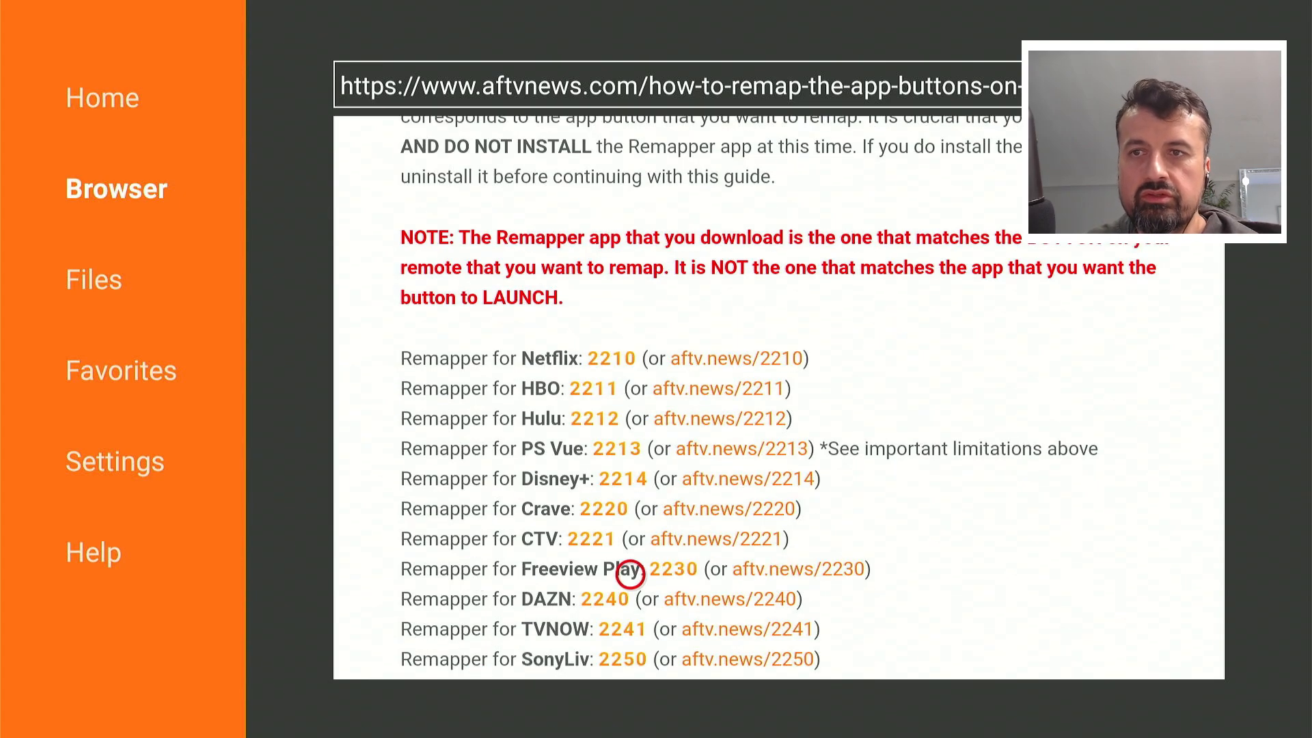
scroll("down", 3)
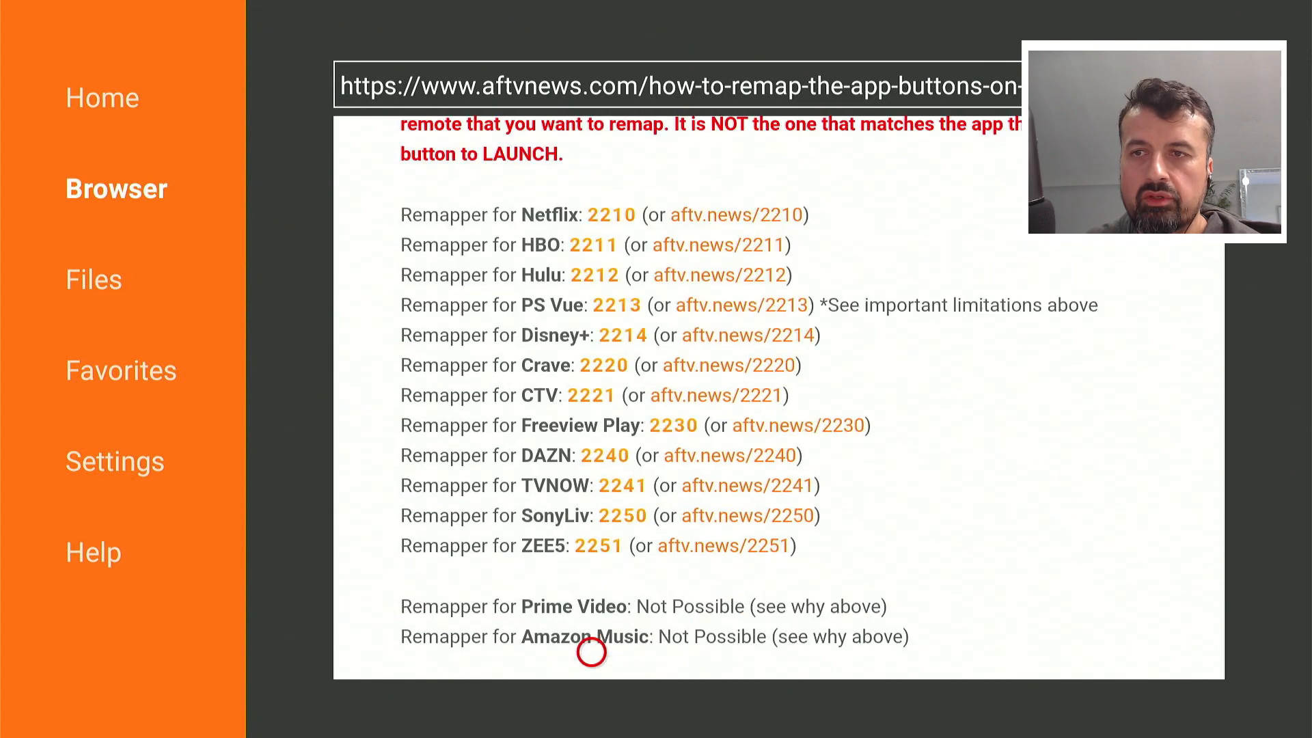
scroll("down", 3)
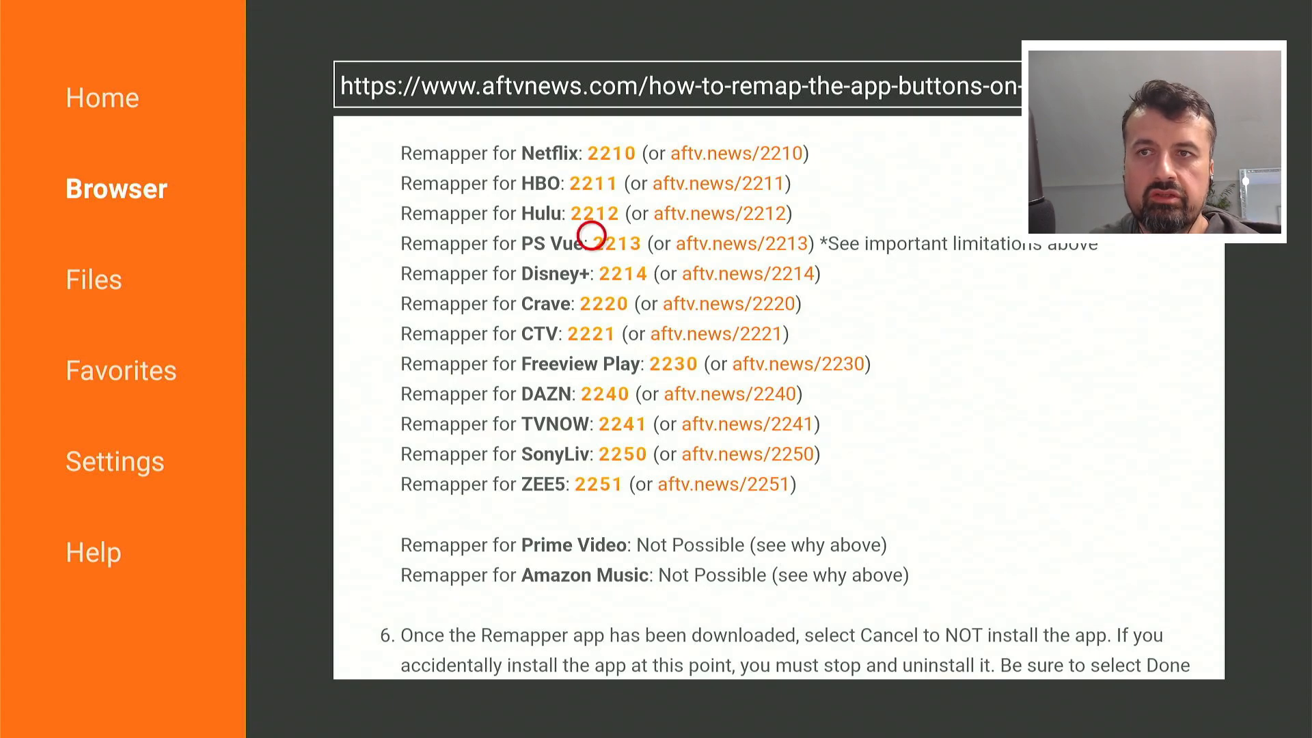
mouse_move(592, 304)
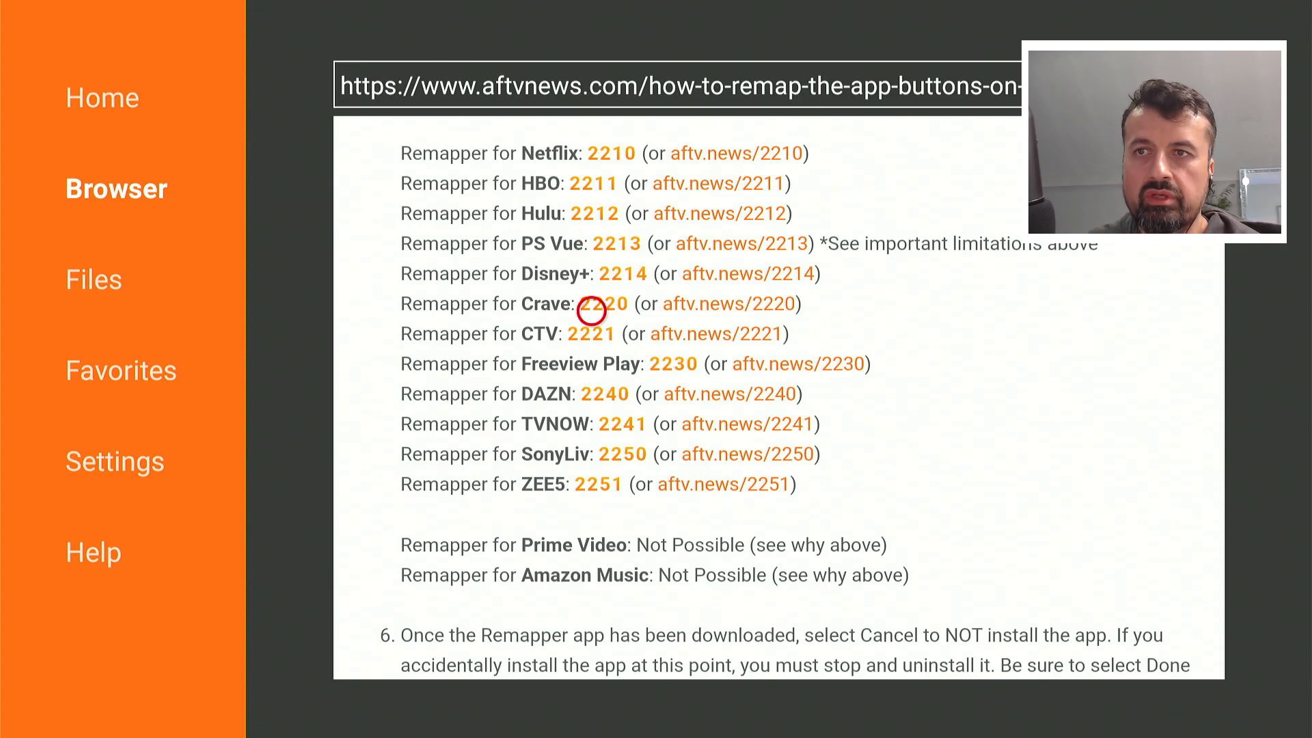
mouse_move(103, 97)
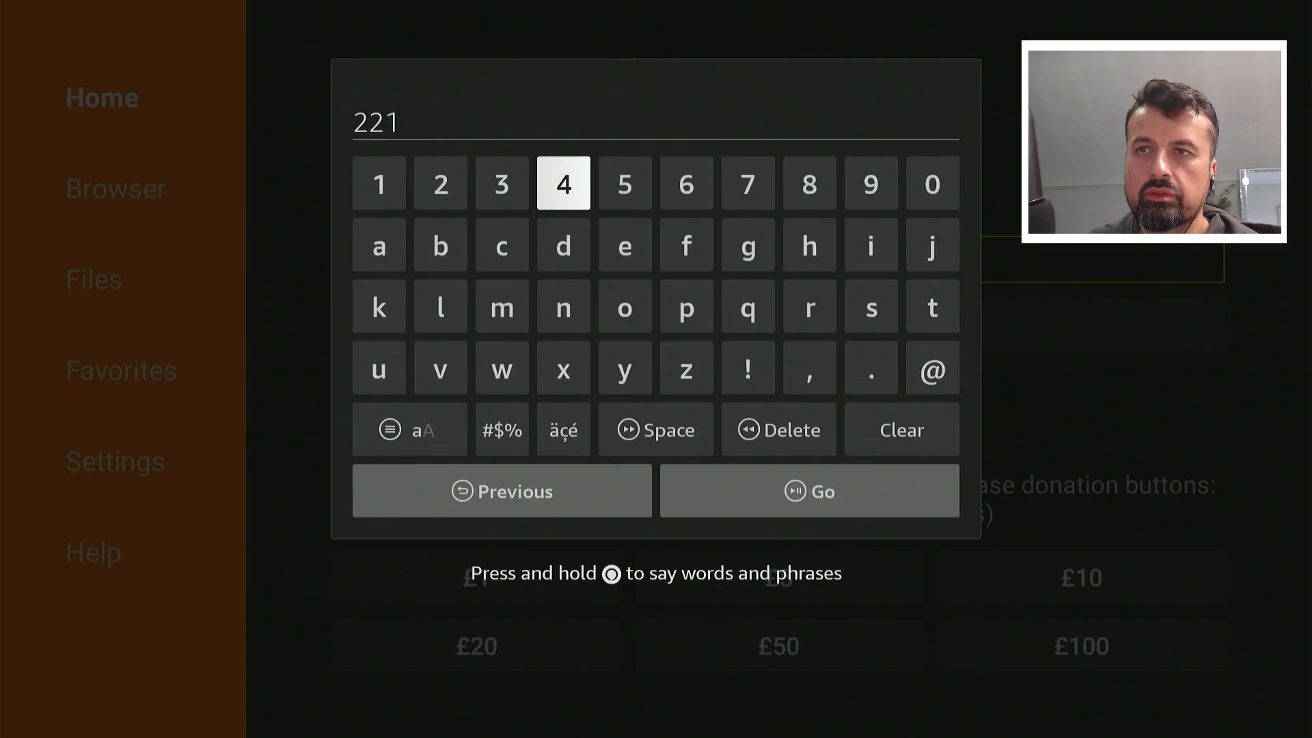
Submit code 2214 so Downloader fetches the Disney+ Remapper as remapdisney(1).apk.
left_click(808, 491)
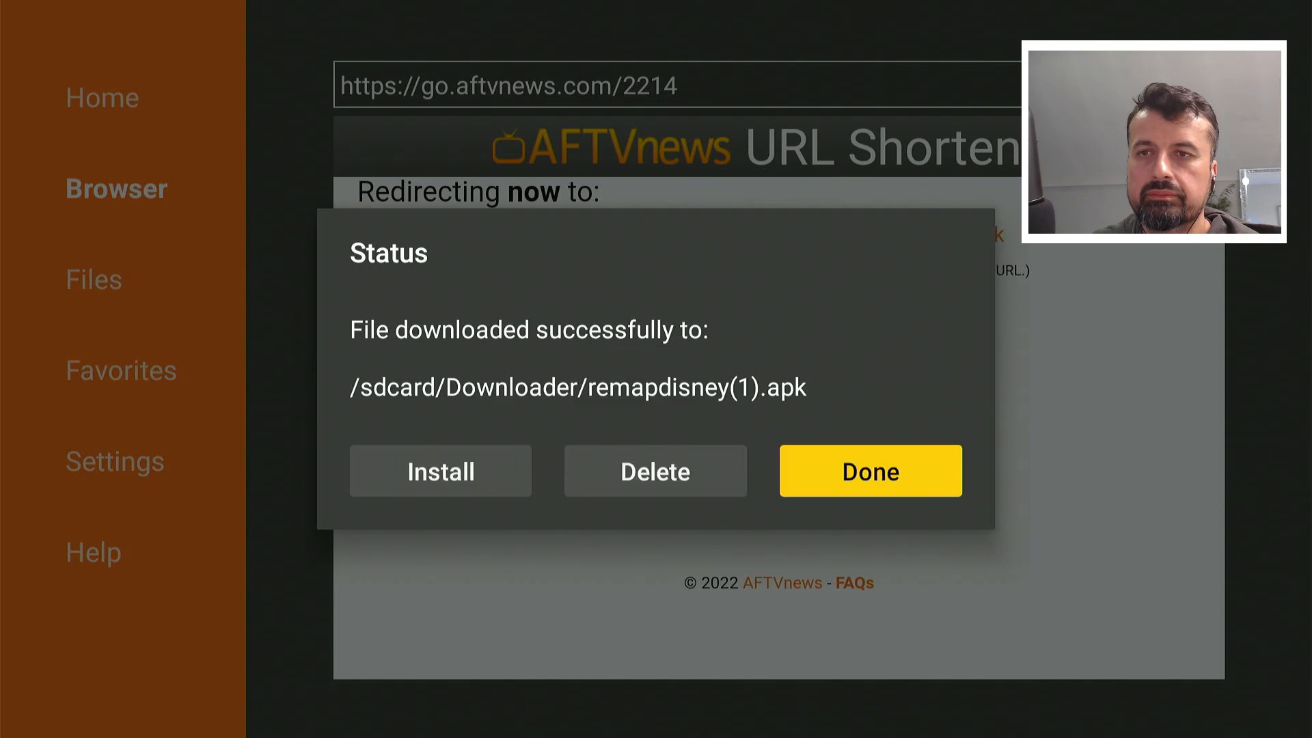
Dismiss the install prompt with Done and scroll the guide to the Remote ADB Shell link and remap commands.
left_click(869, 470)
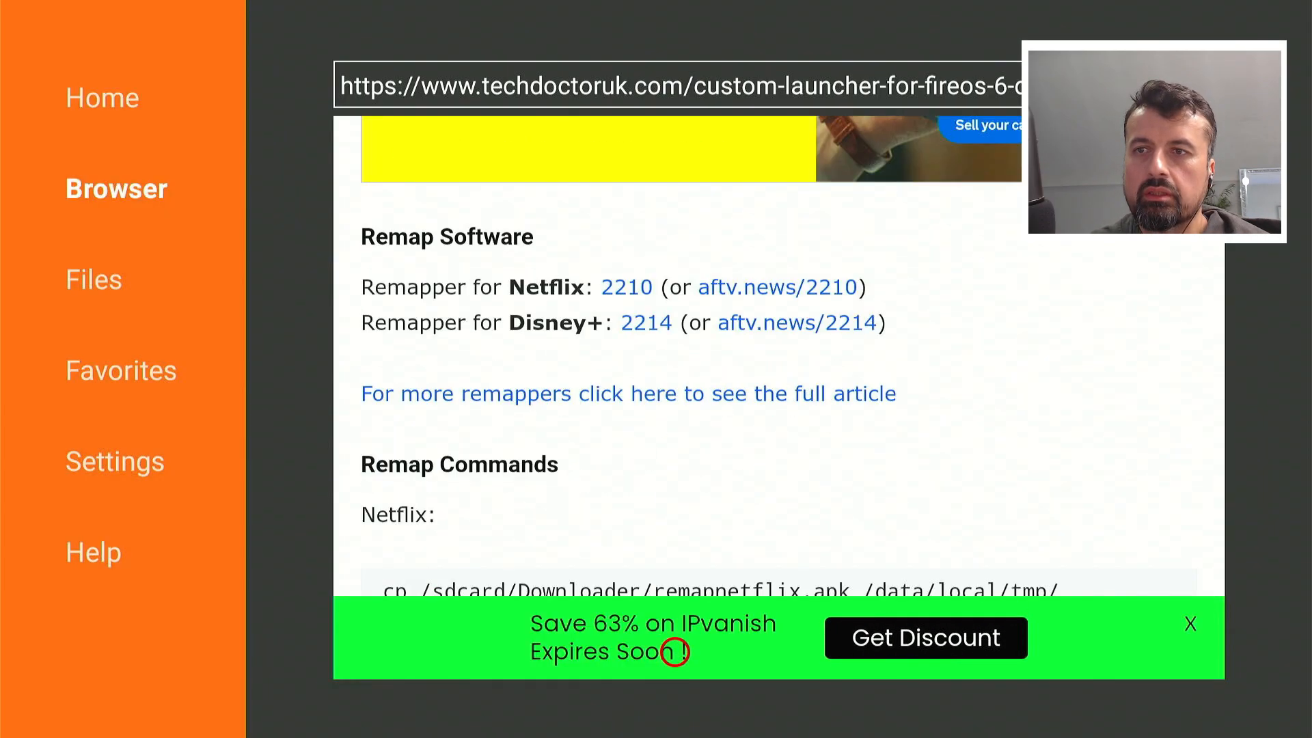
scroll("down", 3)
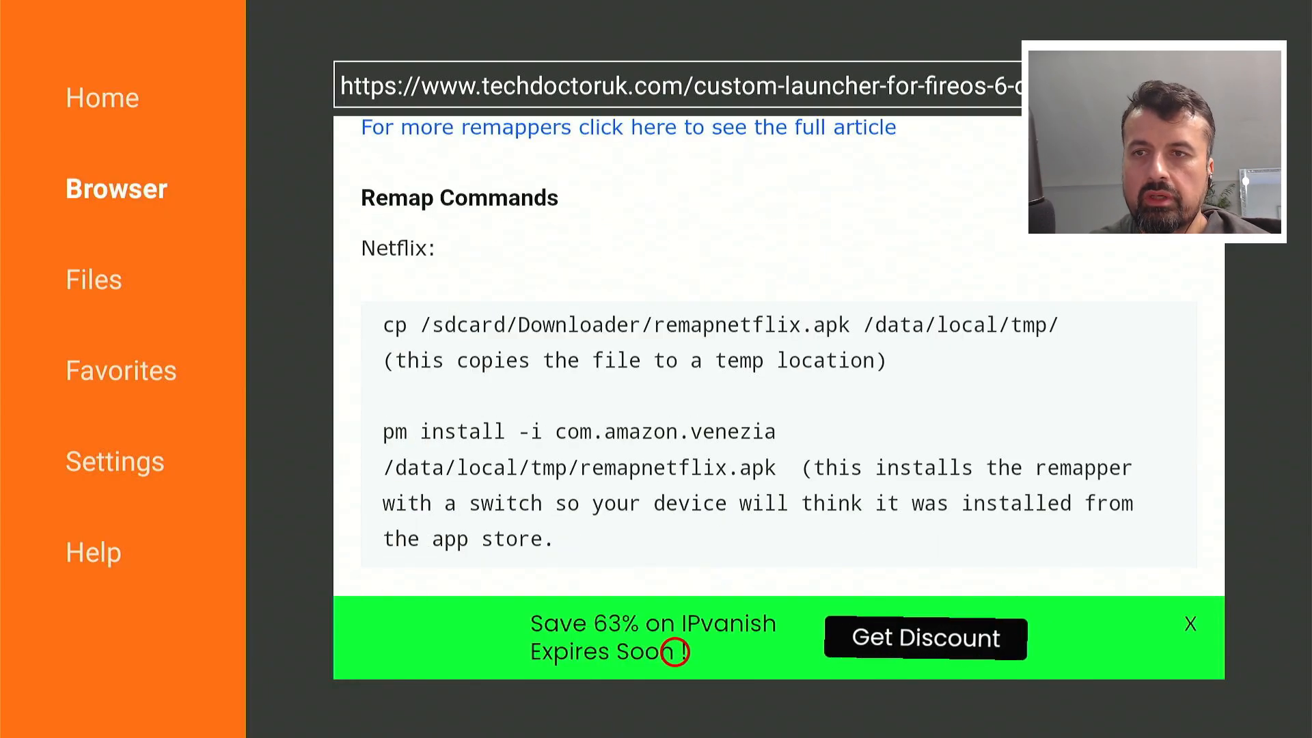
scroll("down", 3)
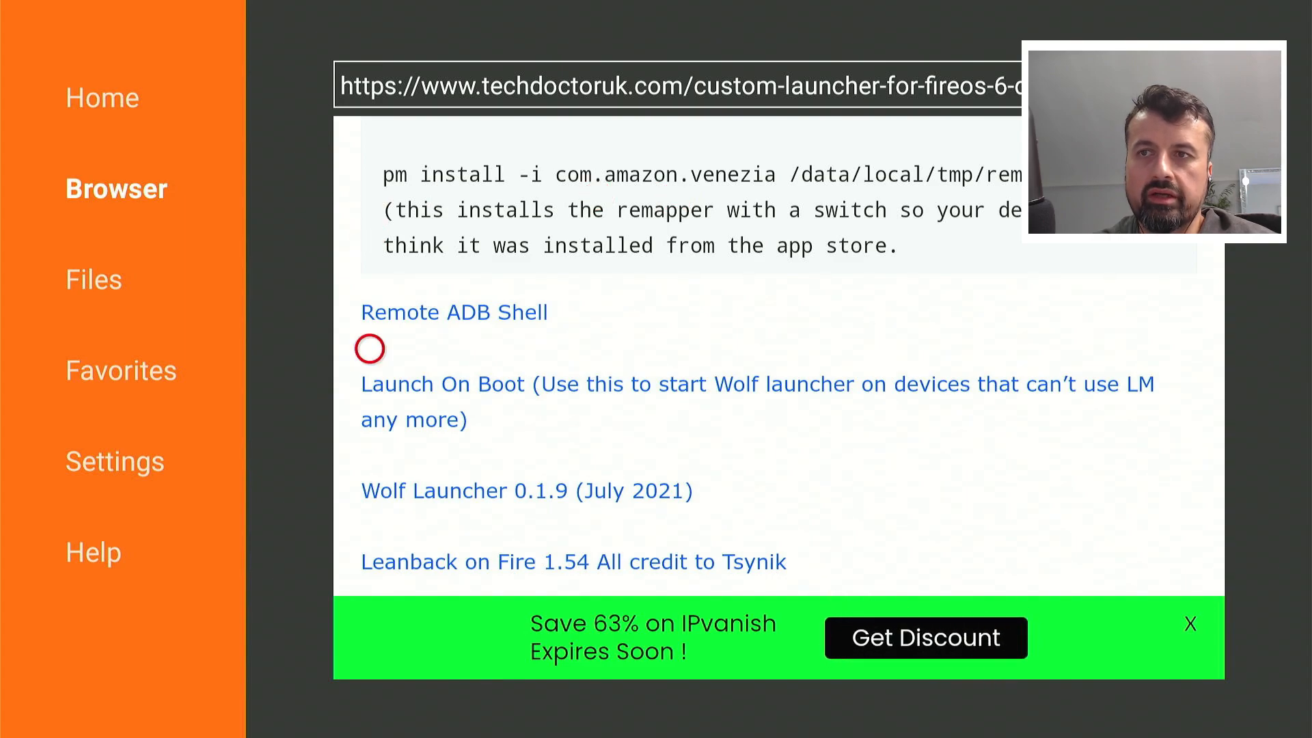
mouse_move(445, 504)
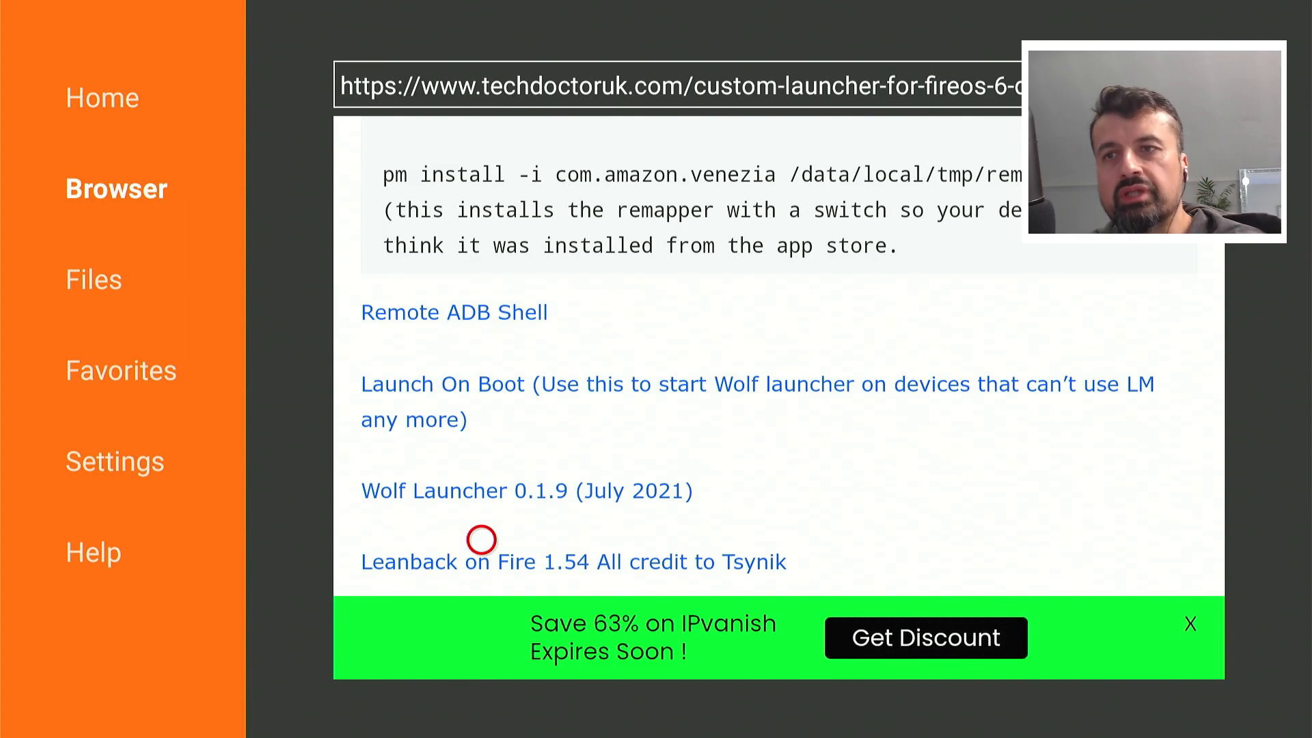
mouse_move(481, 386)
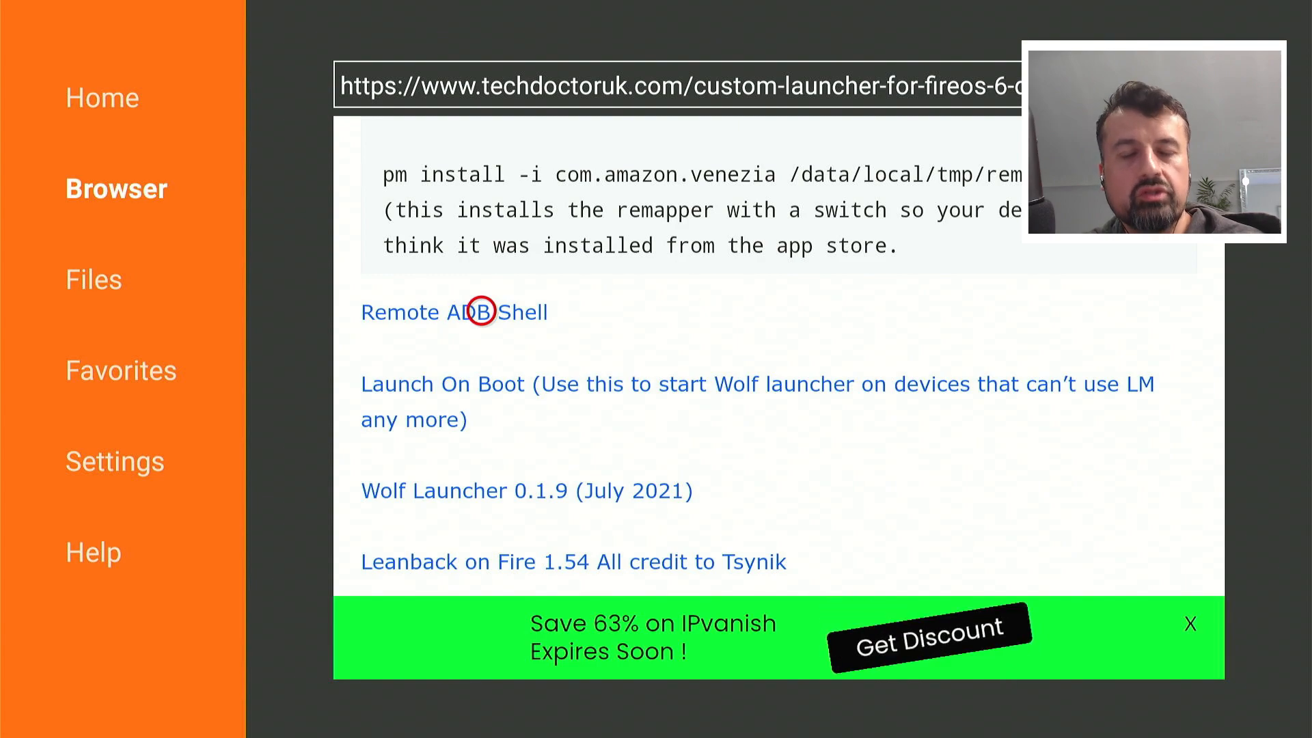
key("Home")
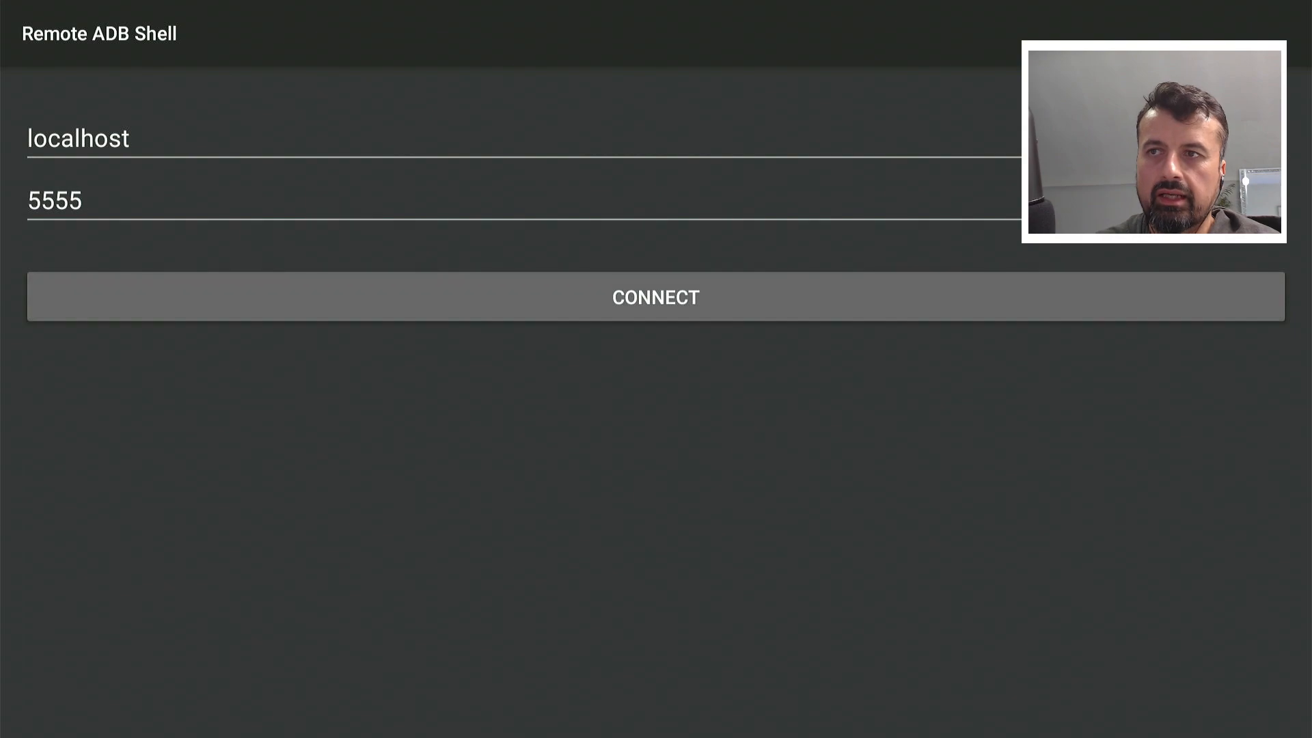
Connect to localhost:5555 and always allow USB debugging from this computer.
left_click(655, 296)
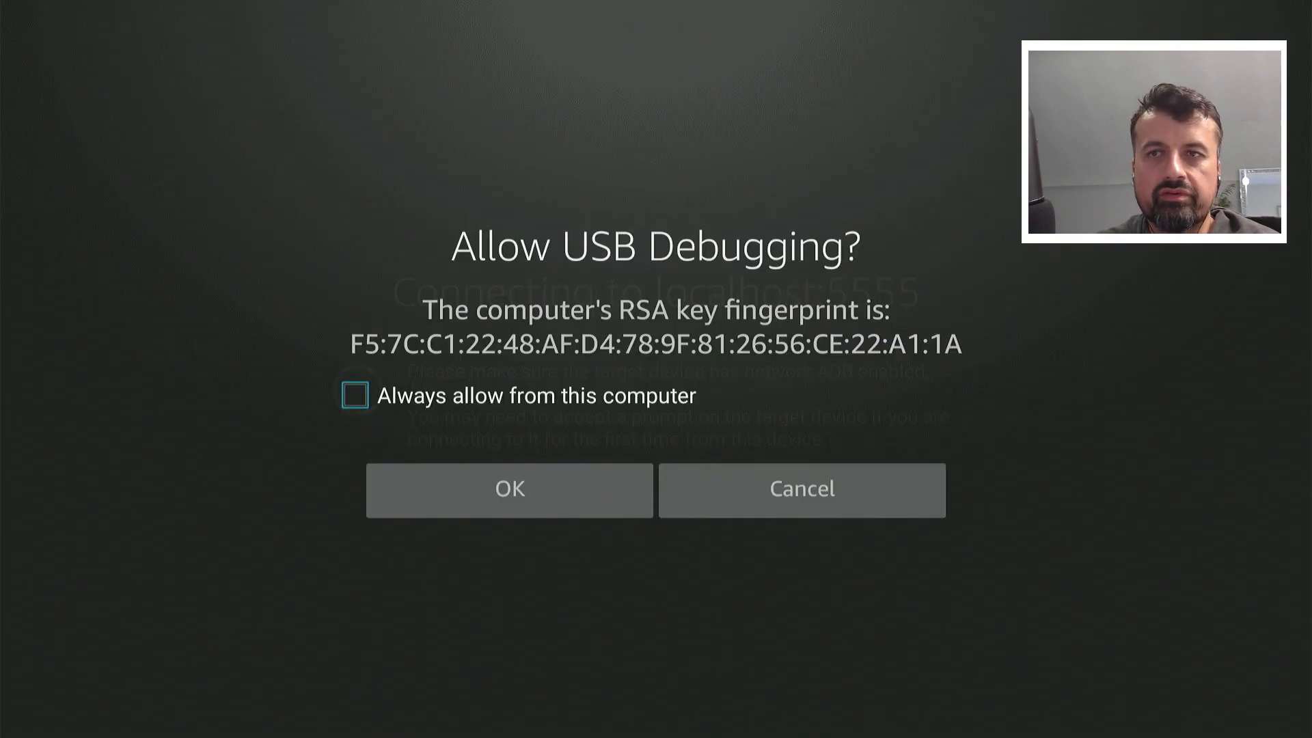
left_click(353, 395)
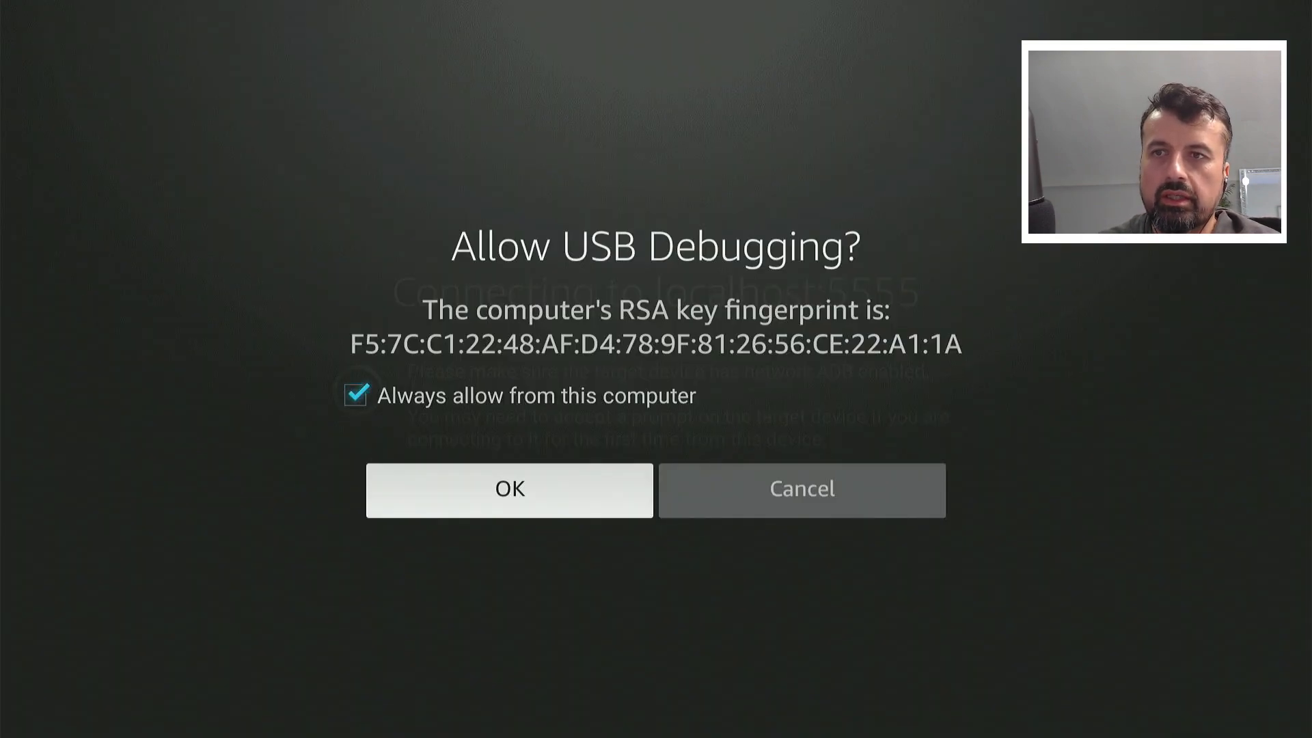
left_click(508, 490)
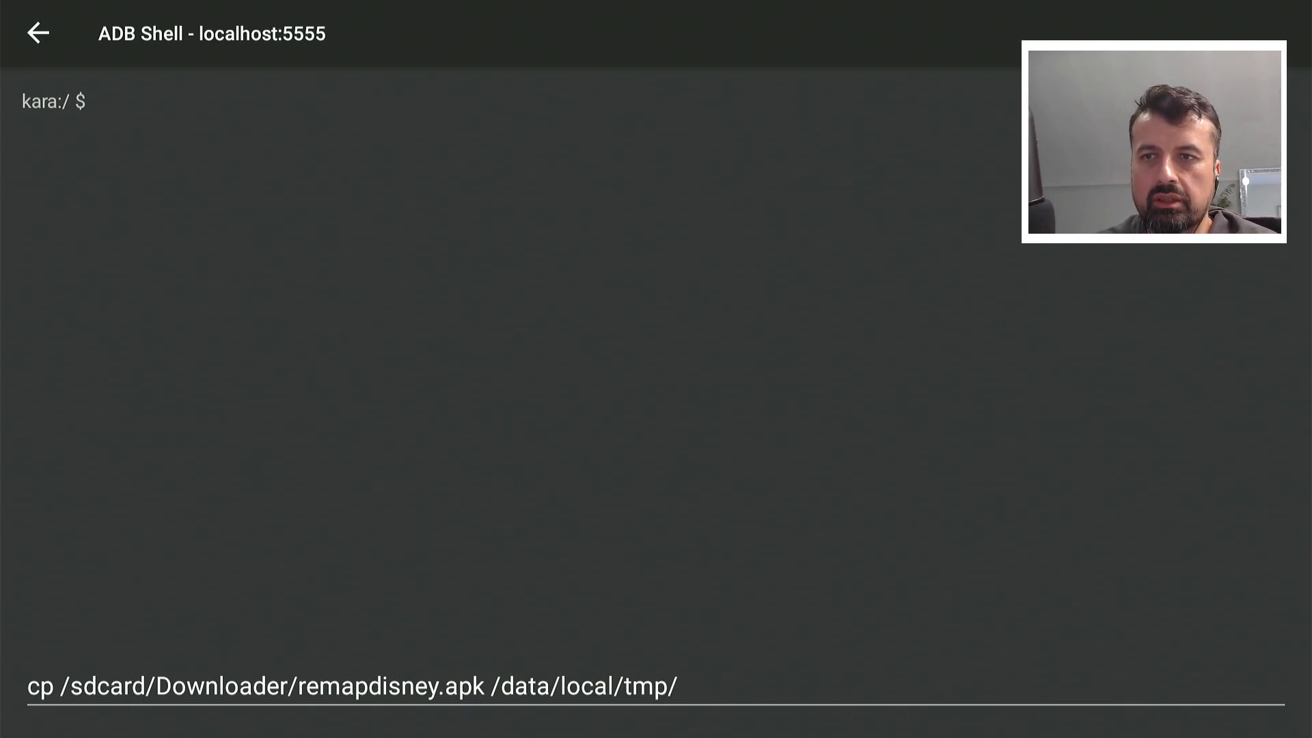
Copy remapdisney.apk to /data/local/tmp/ and install it with pm install -i com.amazon.venezia.
left_click(351, 686)
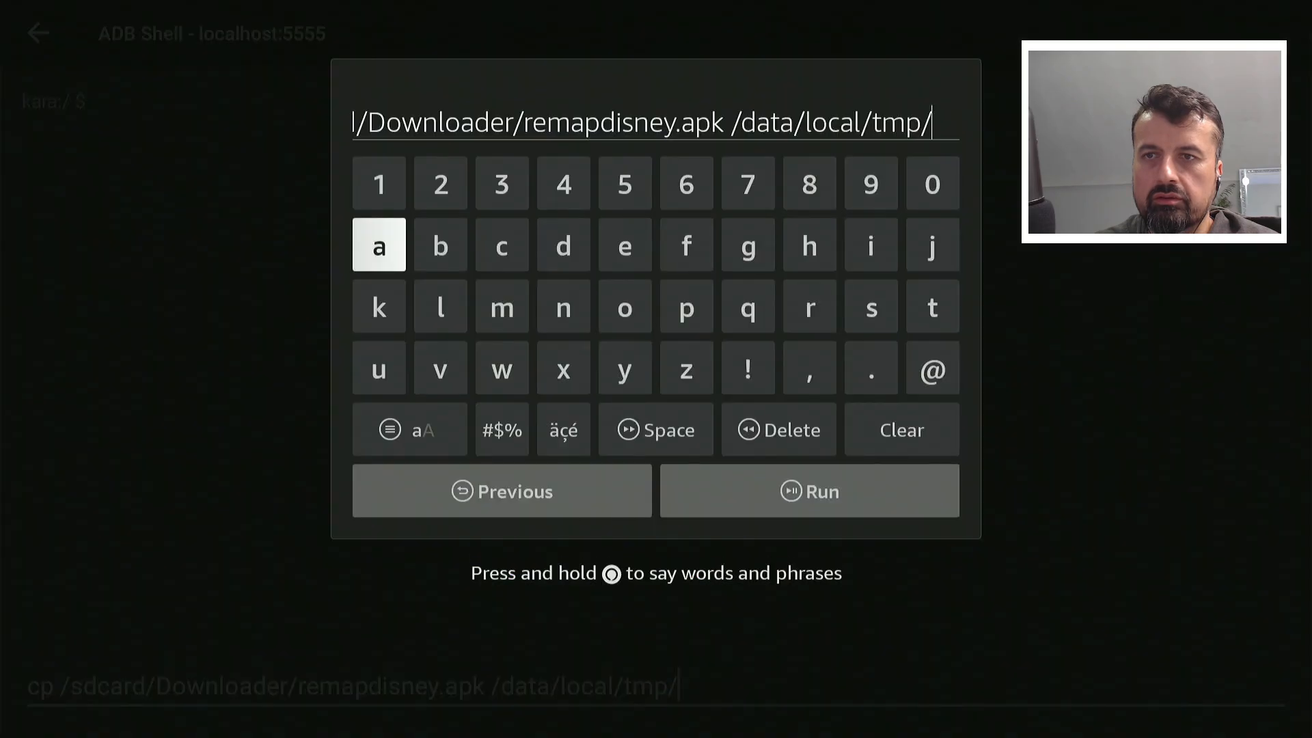
left_click(808, 491)
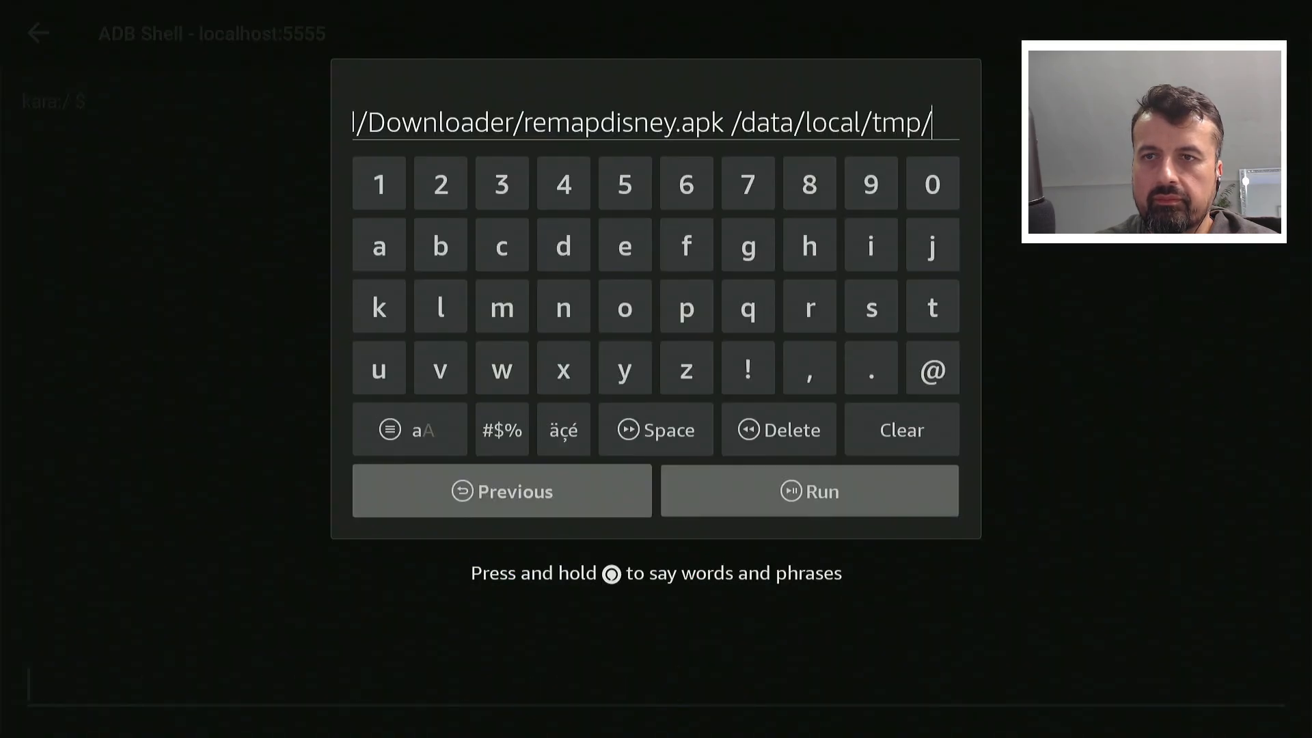
left_click(808, 490)
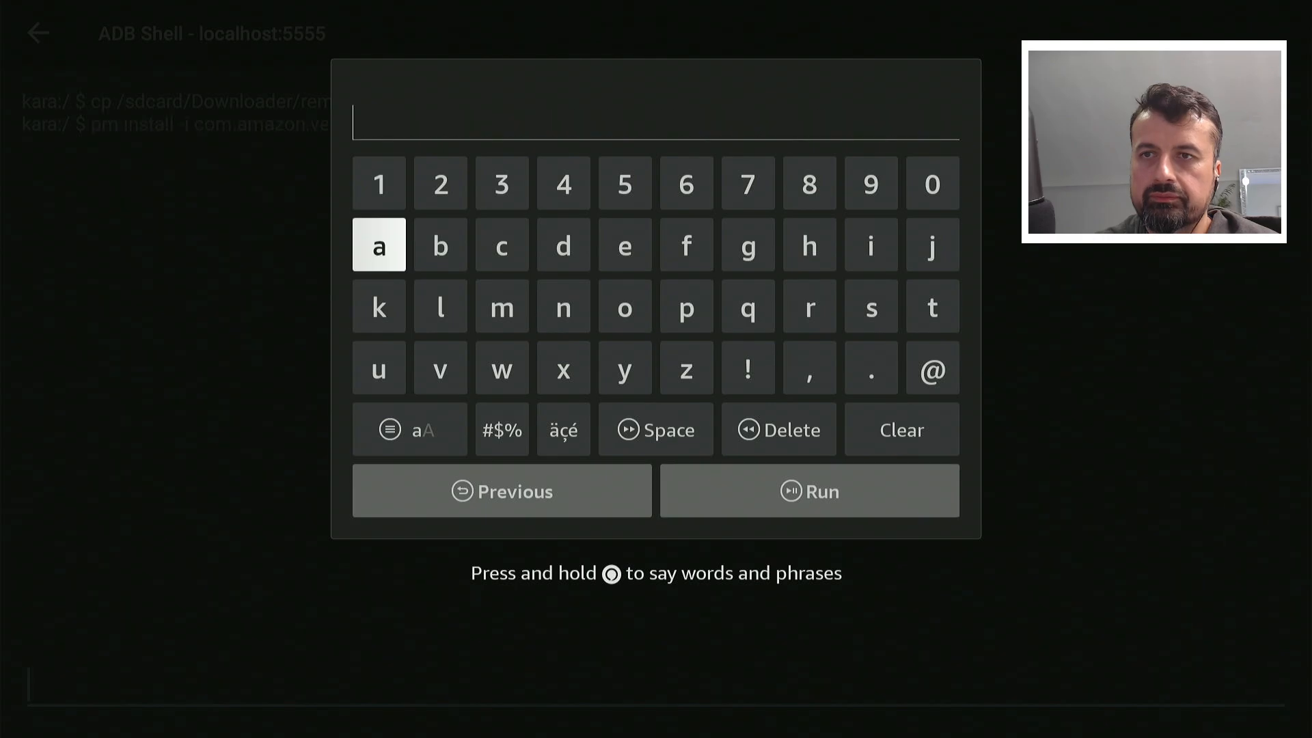
left_click(807, 490)
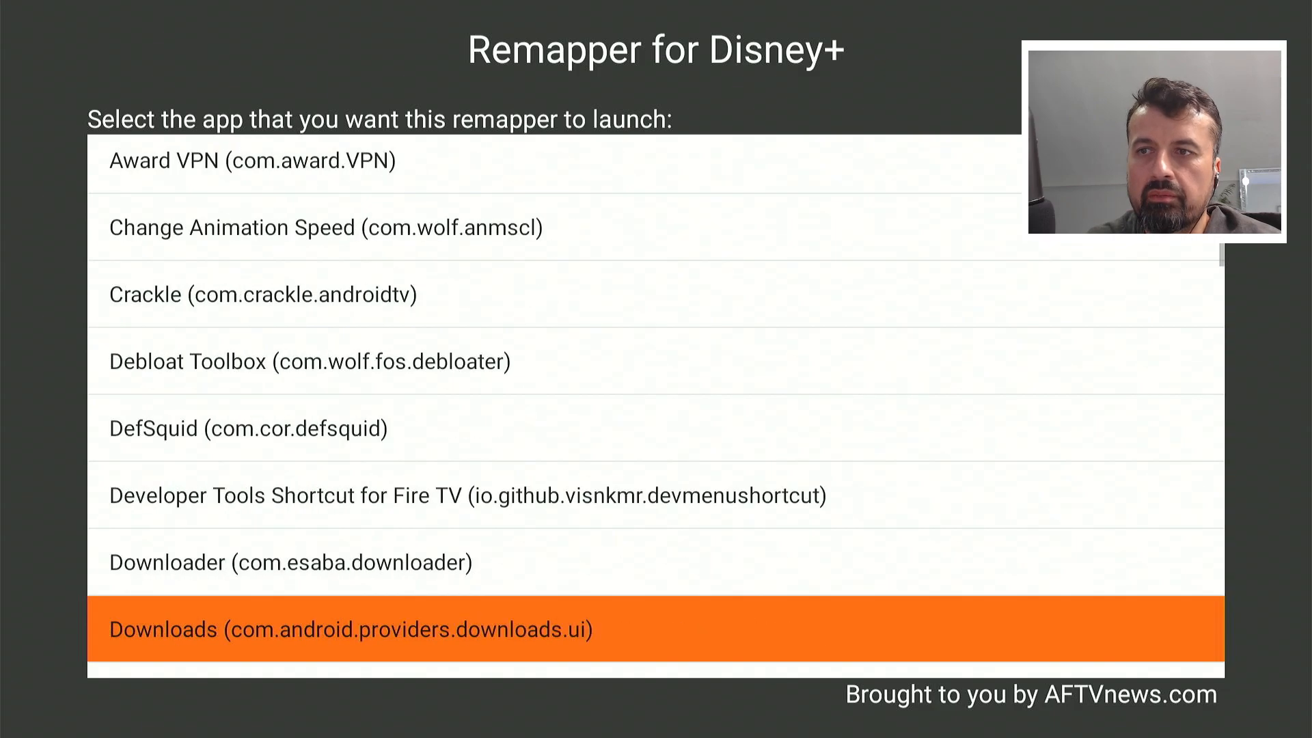
Choose Wolf Launcher (com.wolf.firelauncher) as the Disney+ button's launch target and exit setup.
scroll("down", 3)
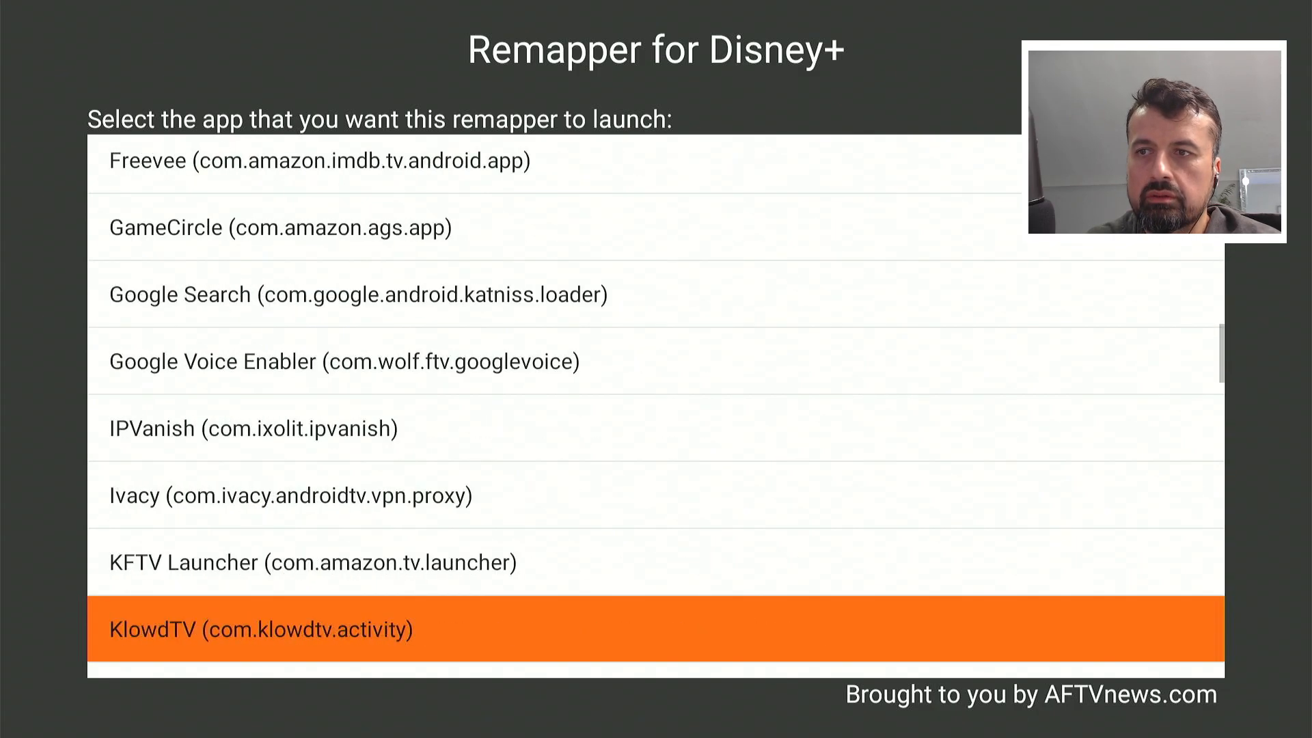
scroll("down", 3)
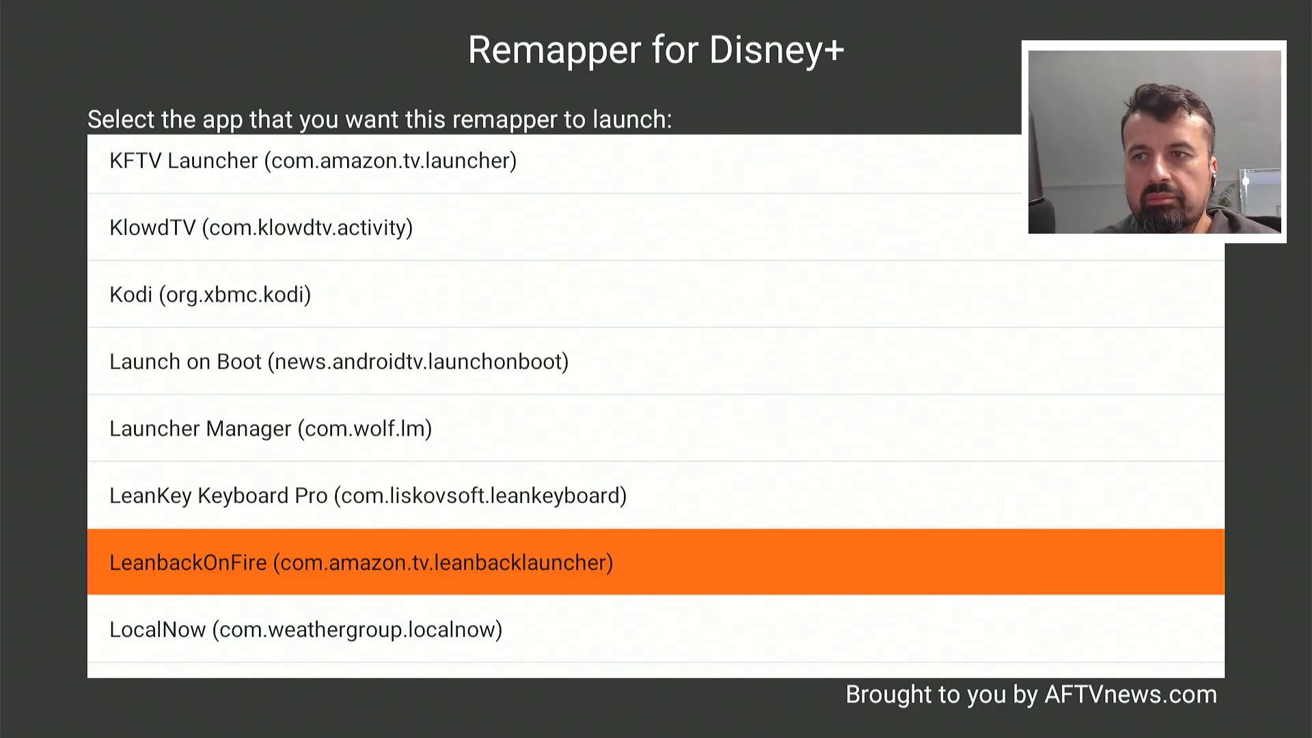
scroll("down", 3)
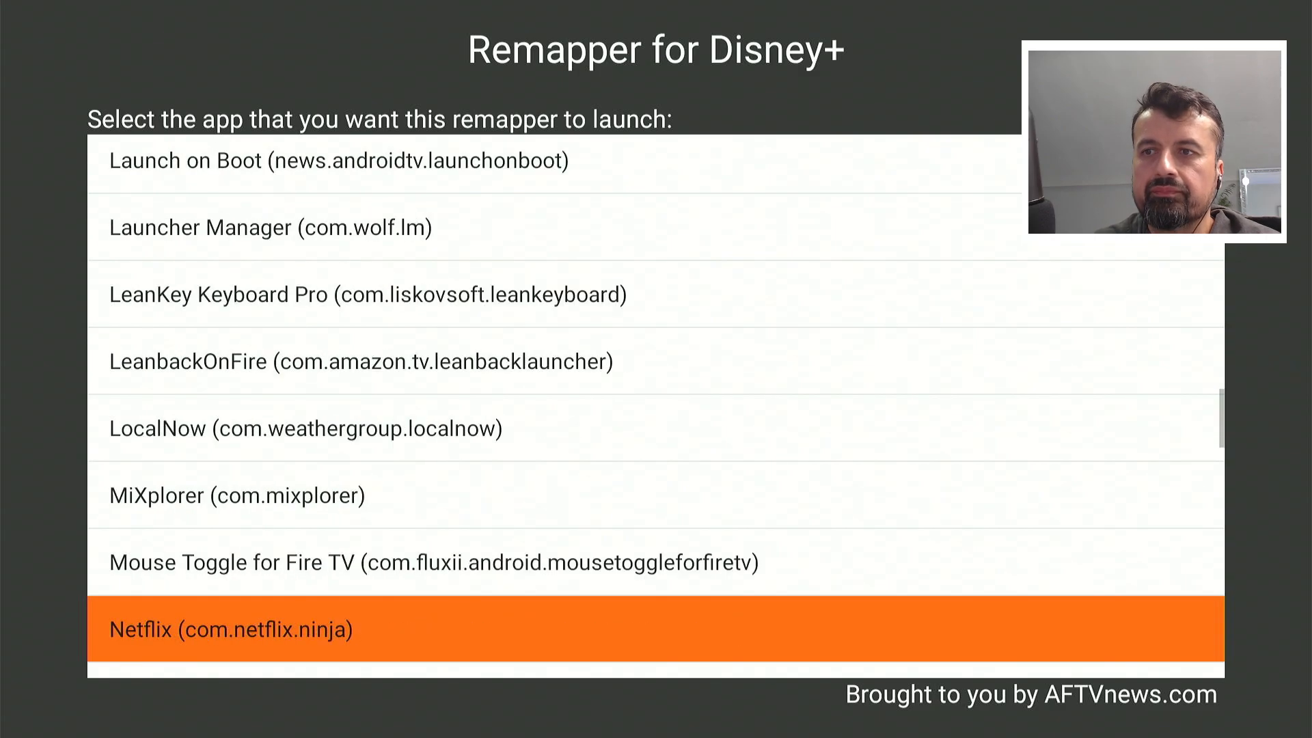
scroll("down", 3)
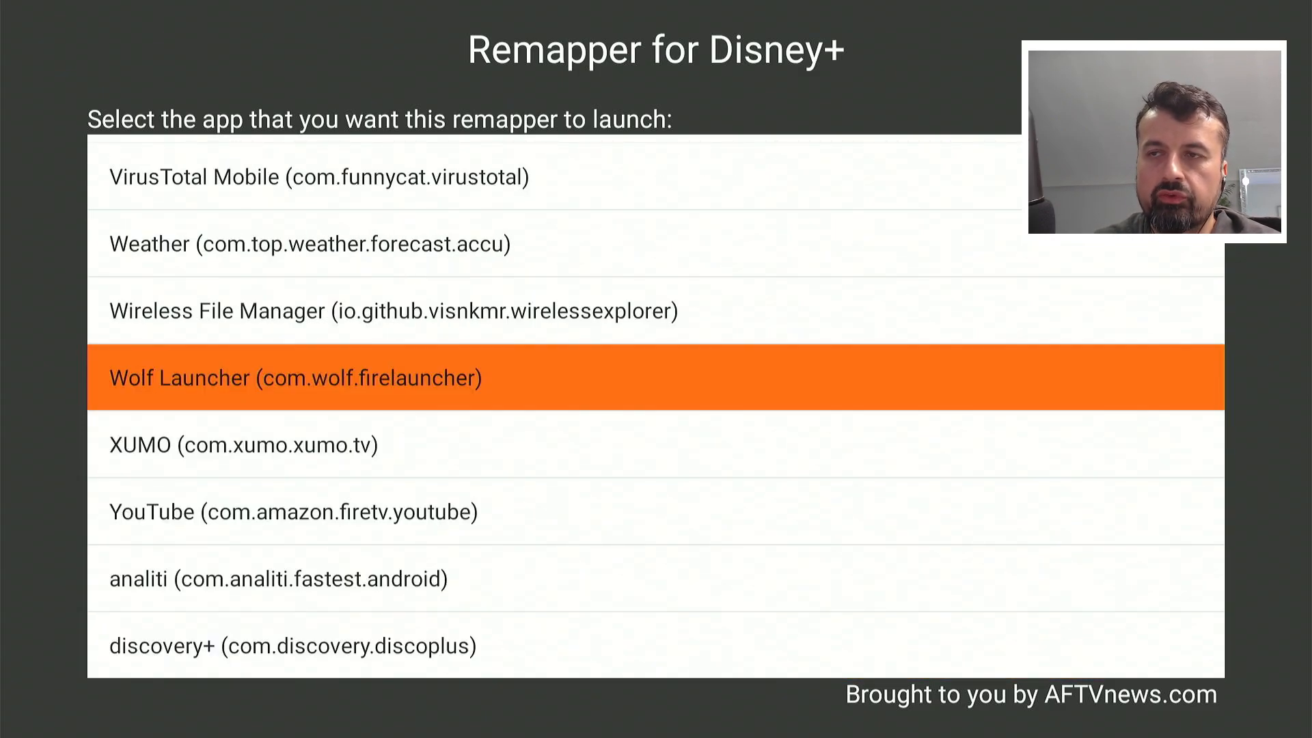
left_click(293, 377)
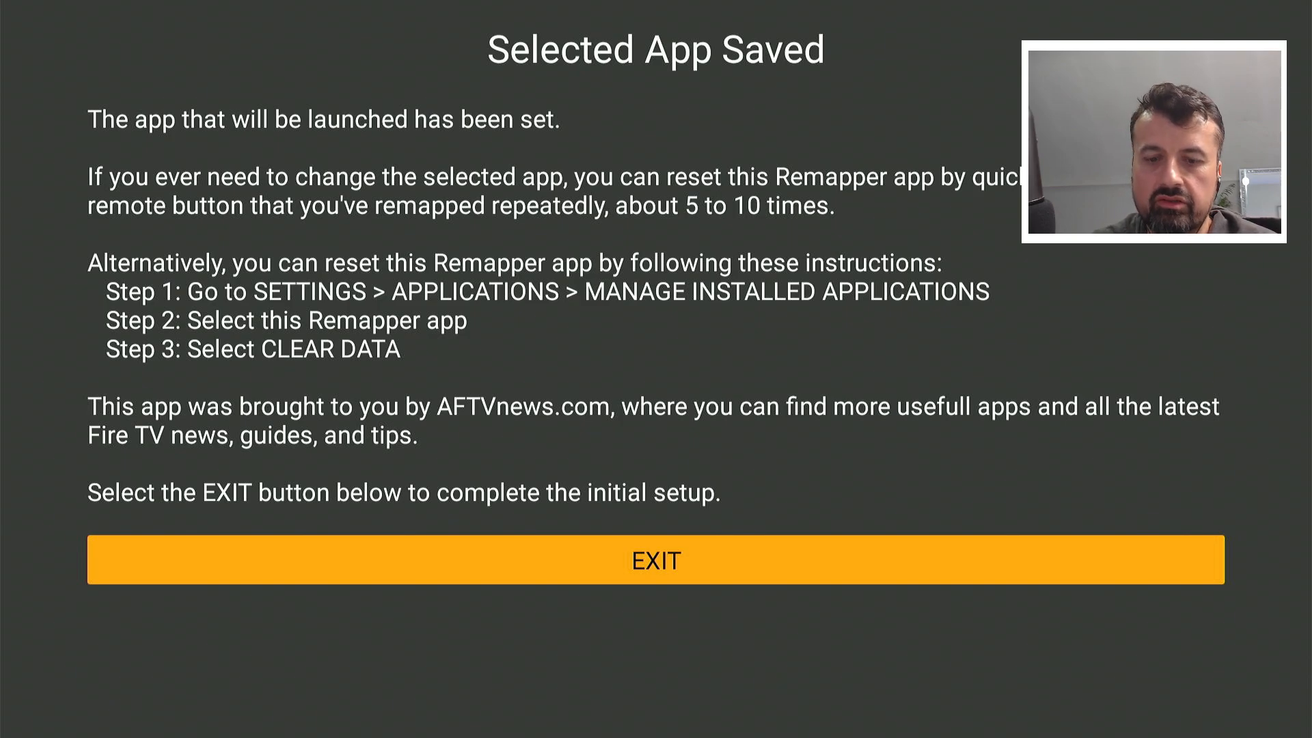
left_click(655, 559)
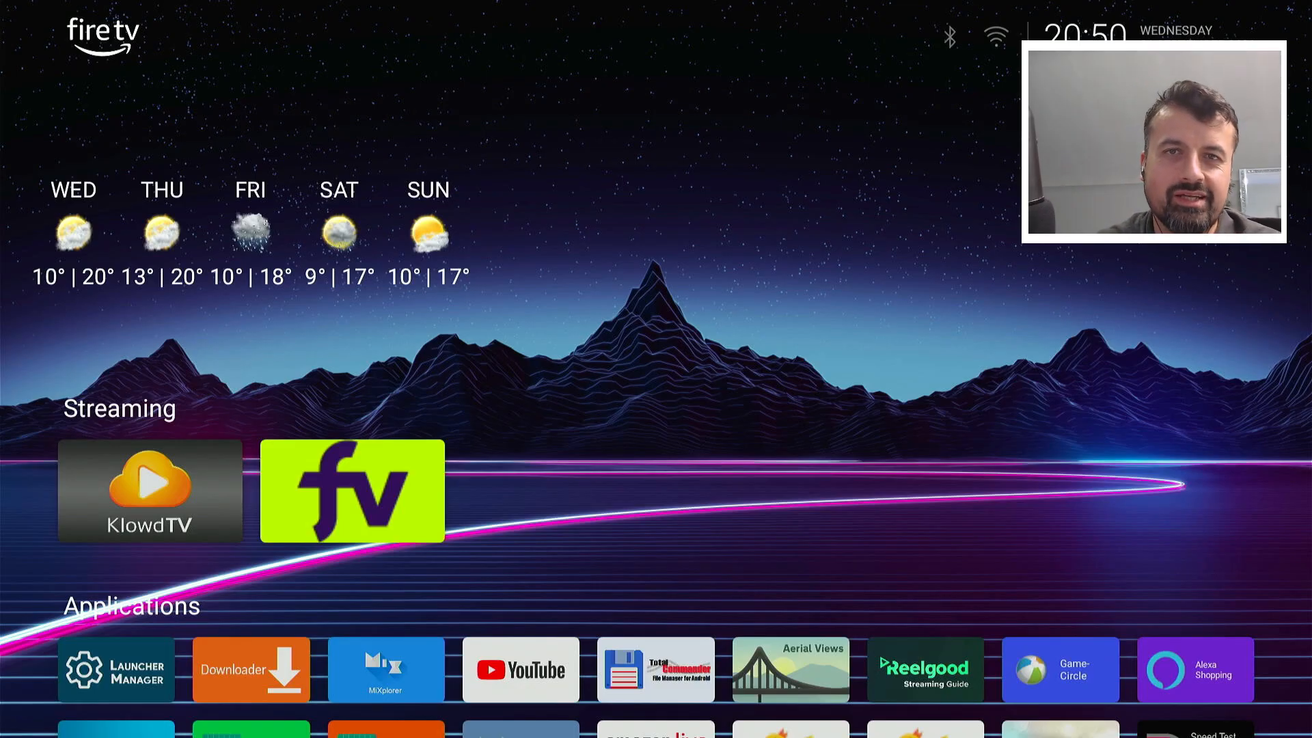
Browse the Wolf Launcher home screen's Streaming and Applications rows.
scroll("down", 3)
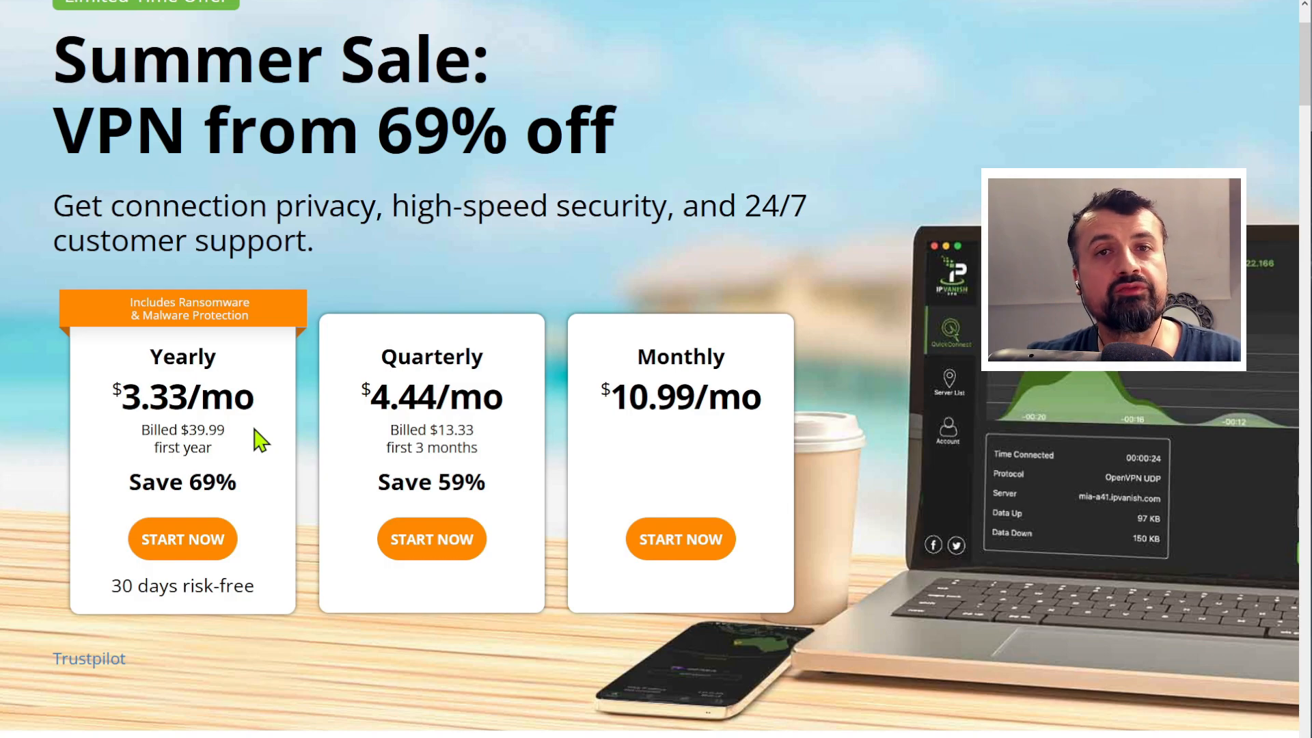
mouse_move(275, 412)
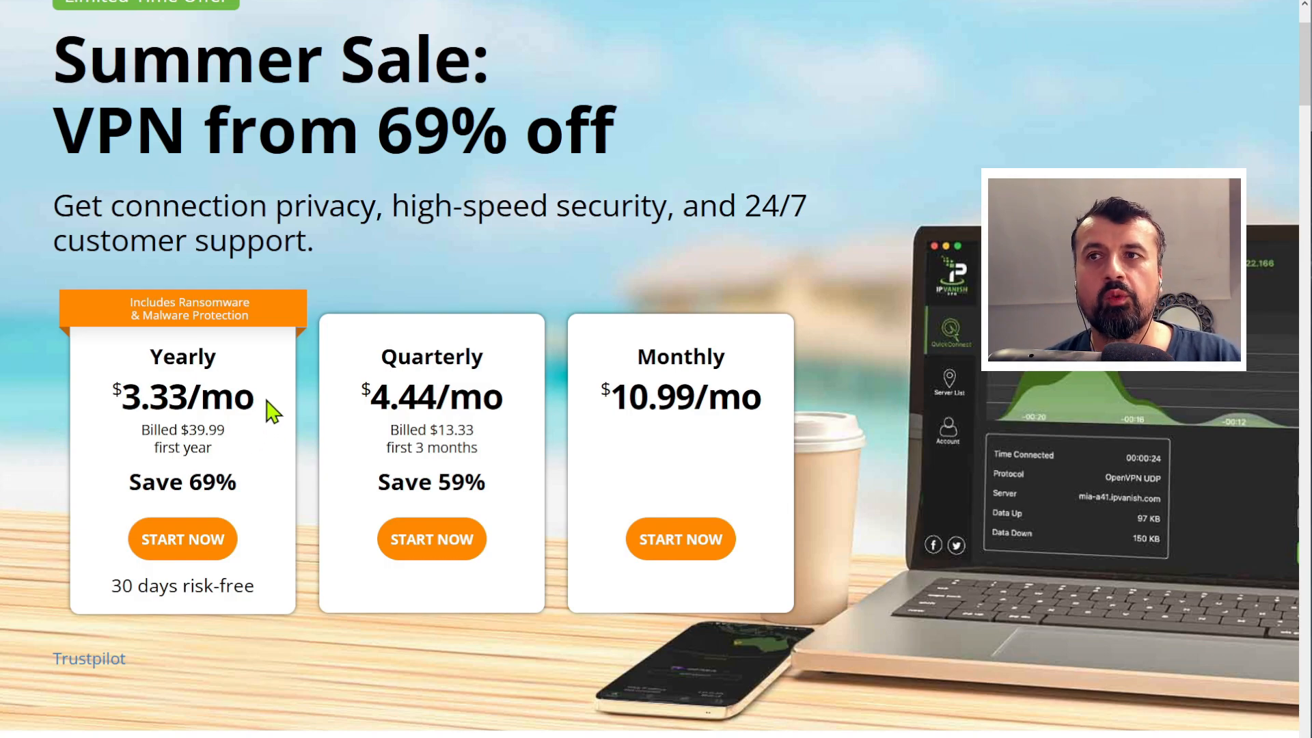